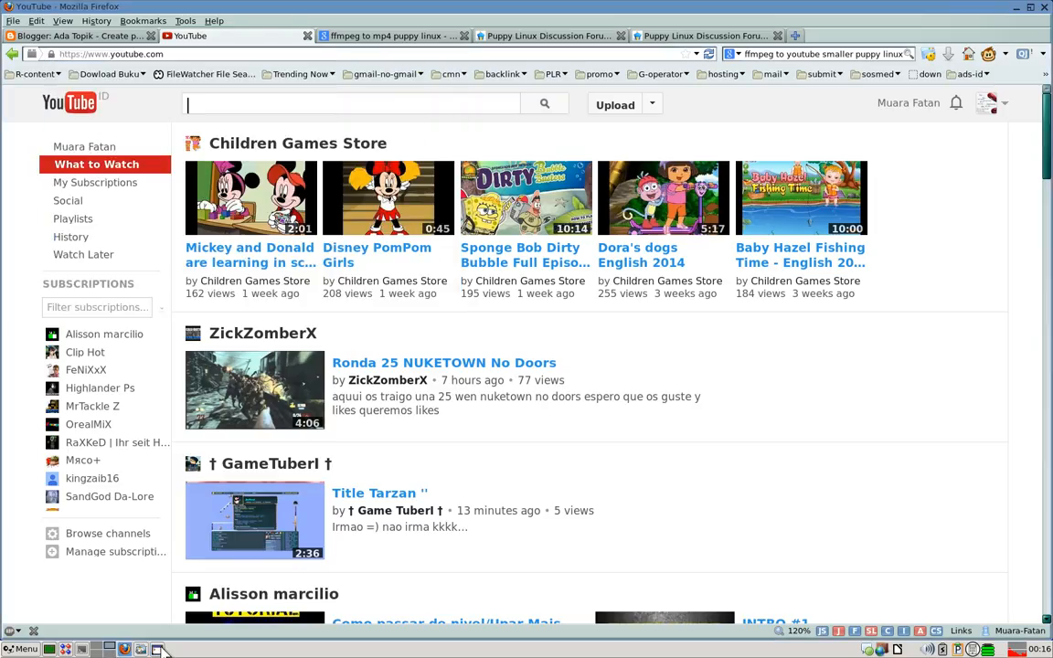
pyautogui.moveTo(171, 640)
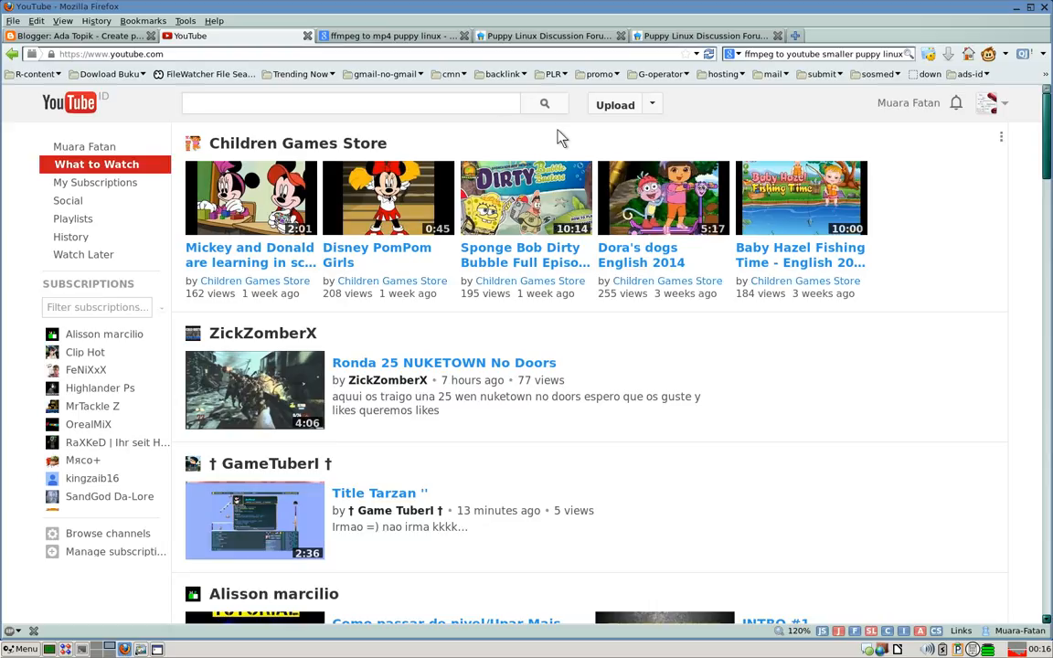
# Open YouTube's upload page, with privacy set to Public and no file chosen yet
pyautogui.click(351, 103)
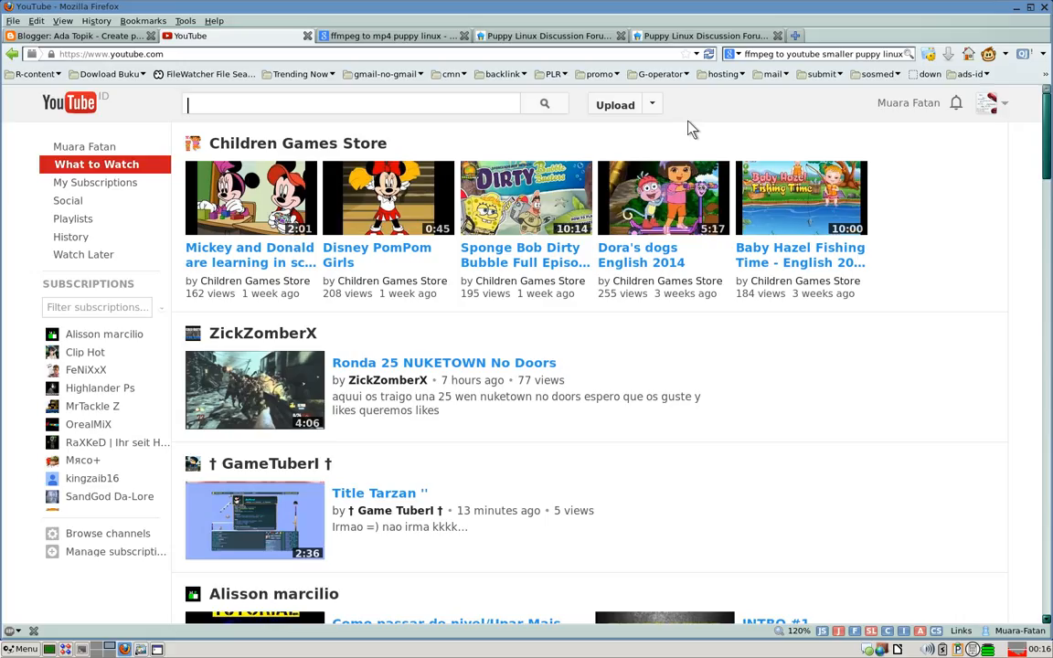
pyautogui.moveTo(9, 164)
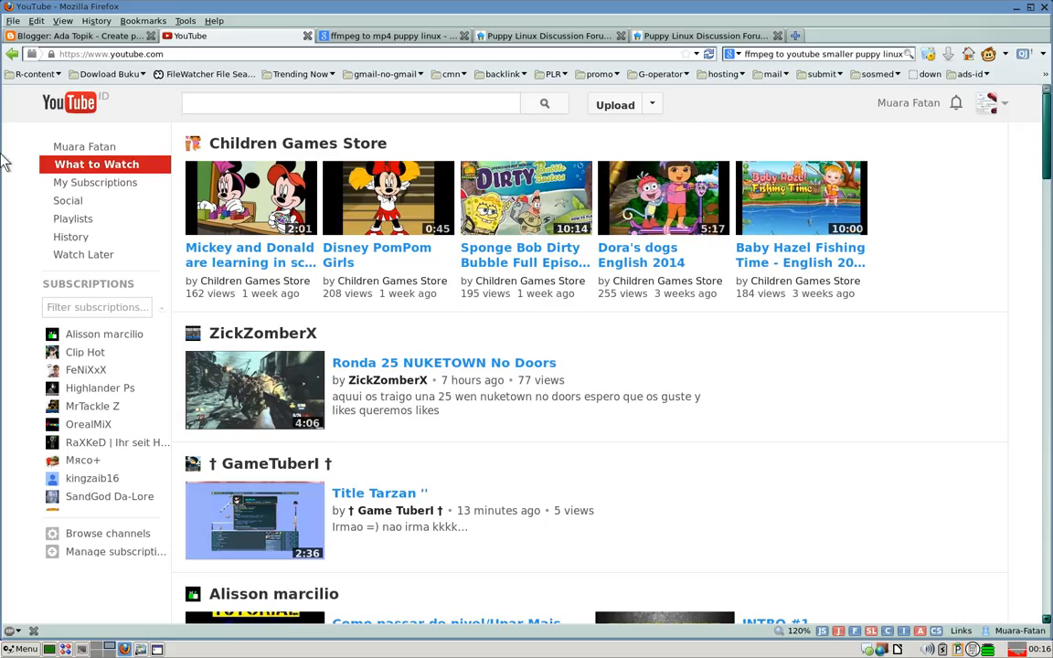
pyautogui.click(351, 103)
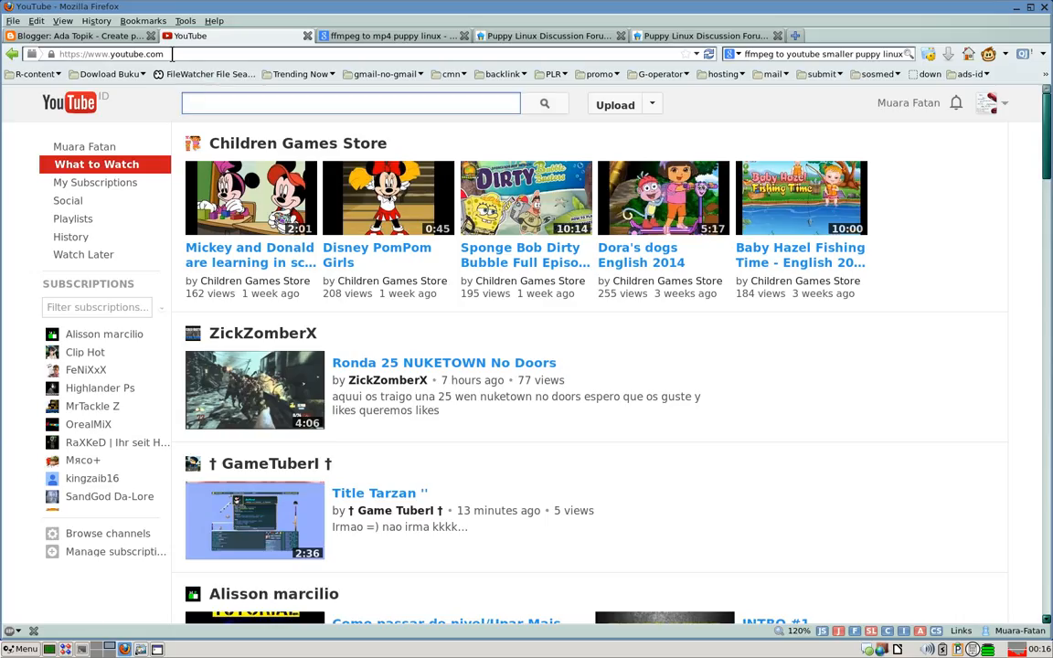
pyautogui.click(119, 53)
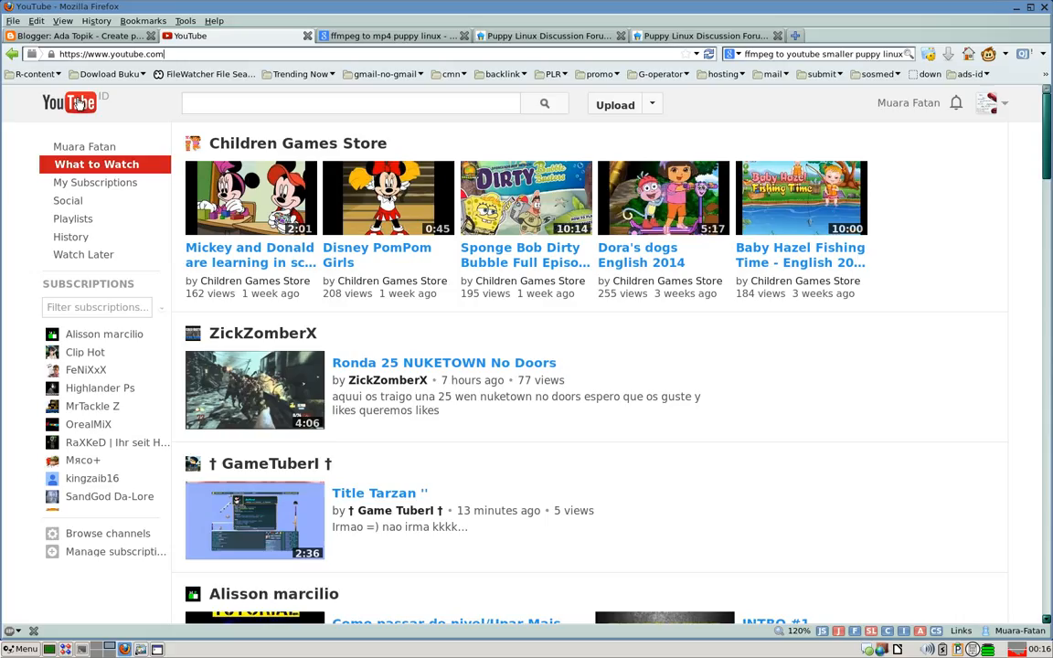
pyautogui.click(350, 102)
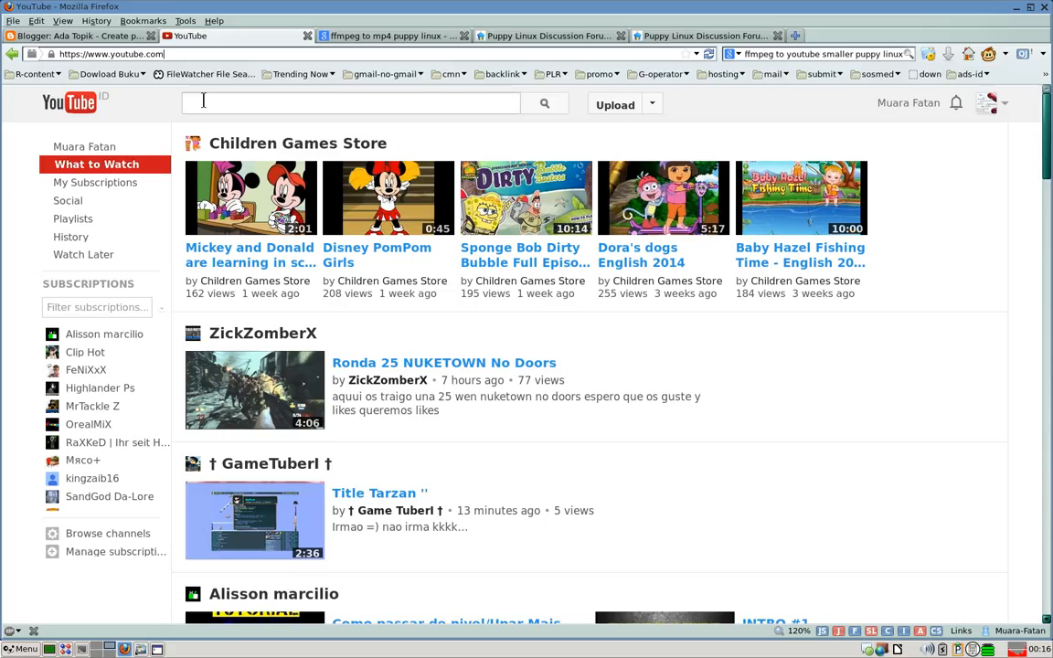
pyautogui.click(350, 102)
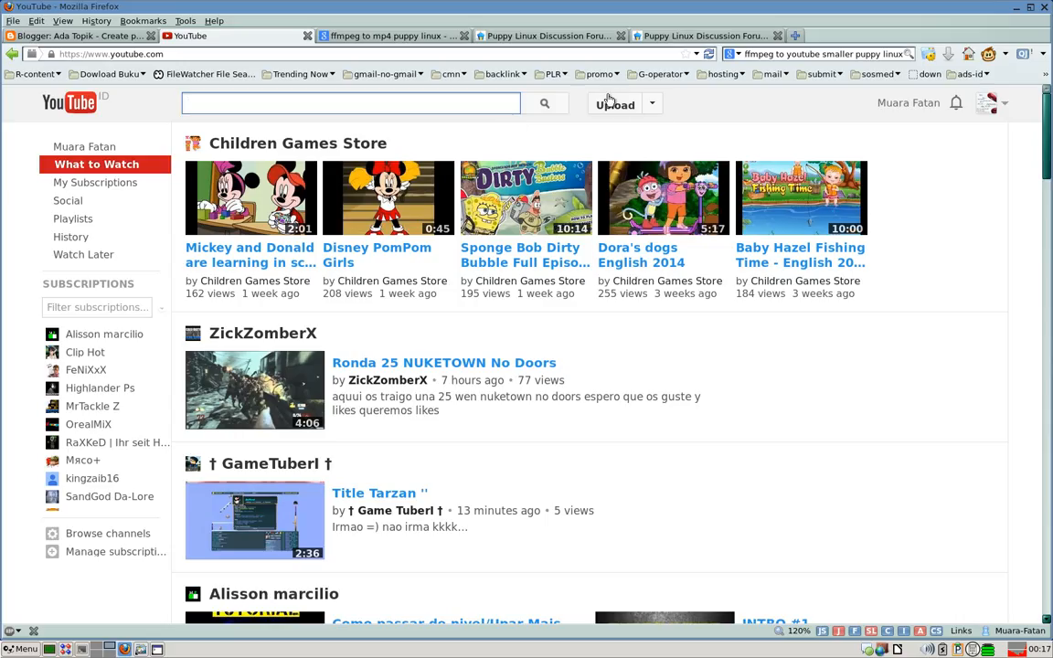
pyautogui.moveTo(611, 107)
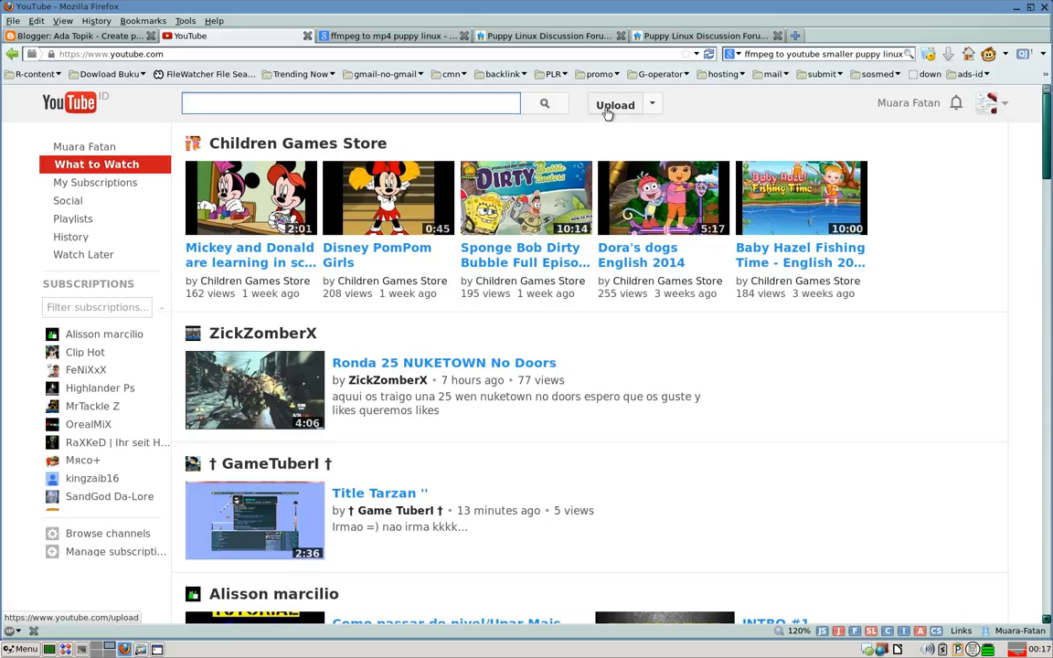
pyautogui.click(614, 104)
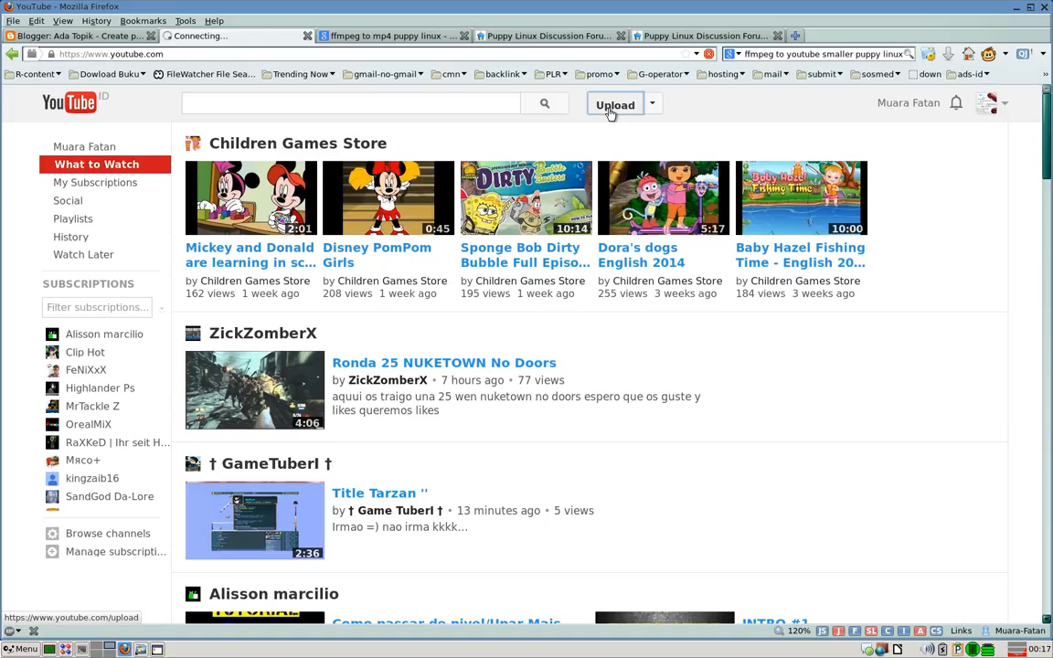
pyautogui.click(614, 104)
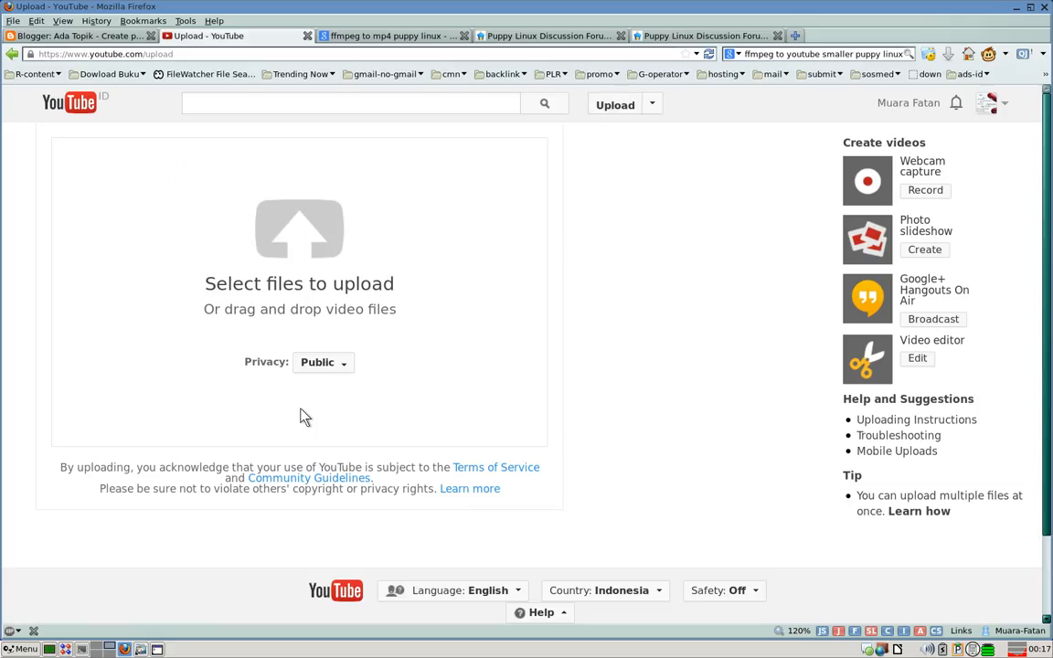
pyautogui.moveTo(373, 298)
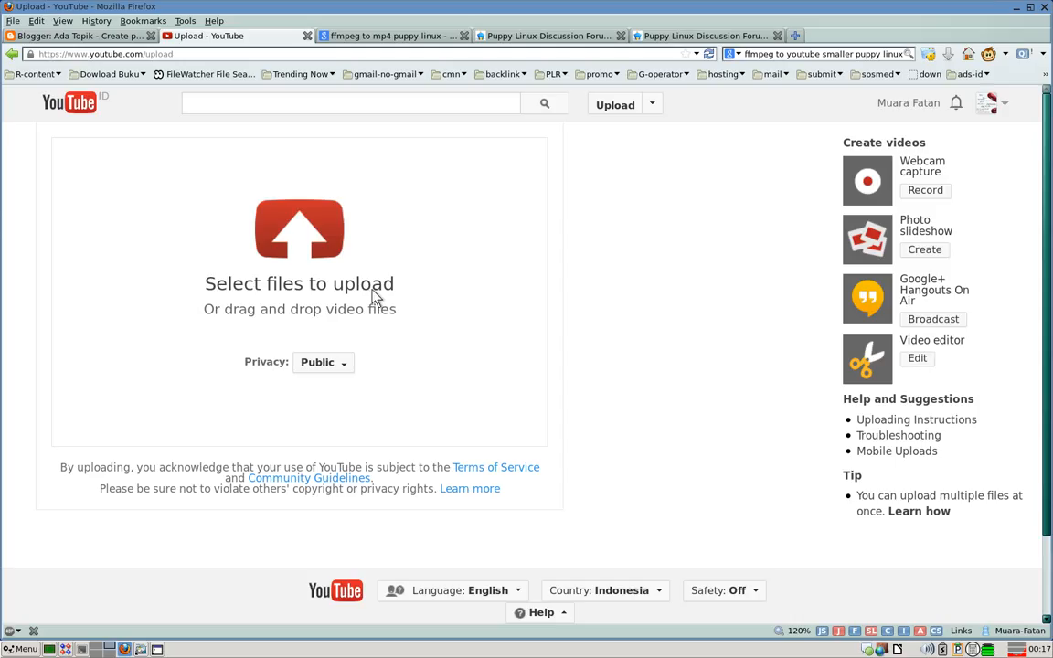
pyautogui.moveTo(482, 254)
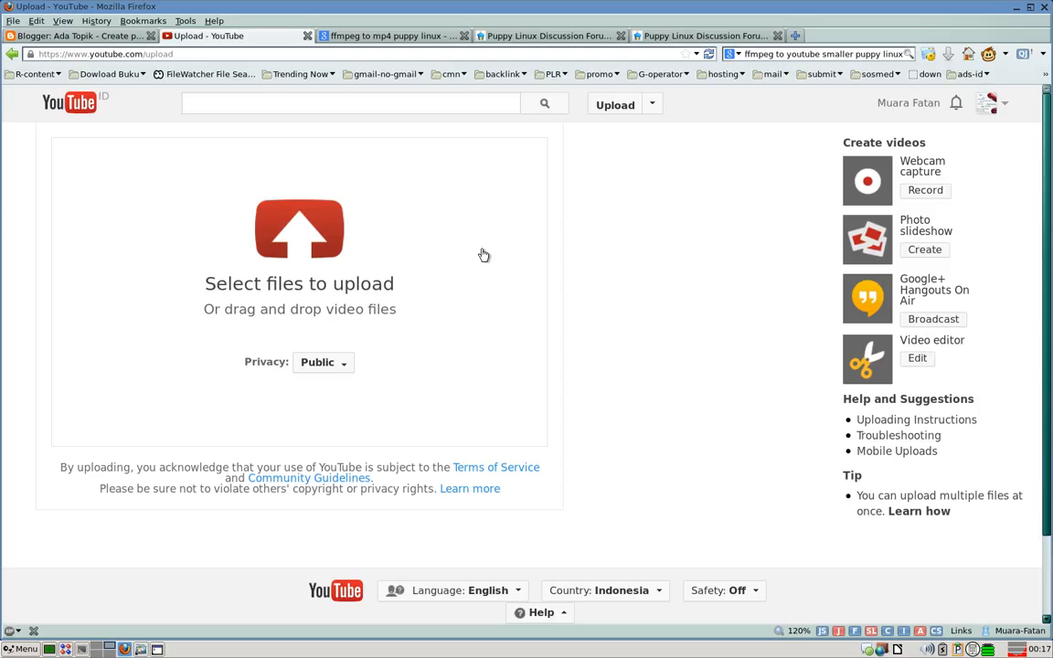
pyautogui.moveTo(303, 240)
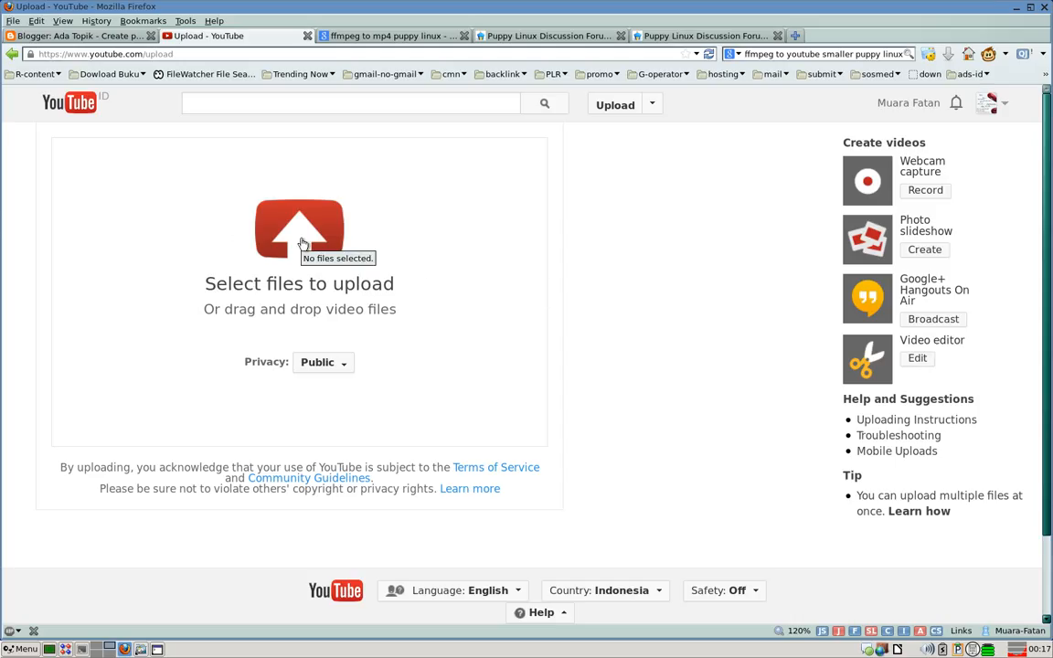
# Browse the file chooser into the Video-Vidcap folder showing two ffmpeg AVI videos
pyautogui.click(302, 233)
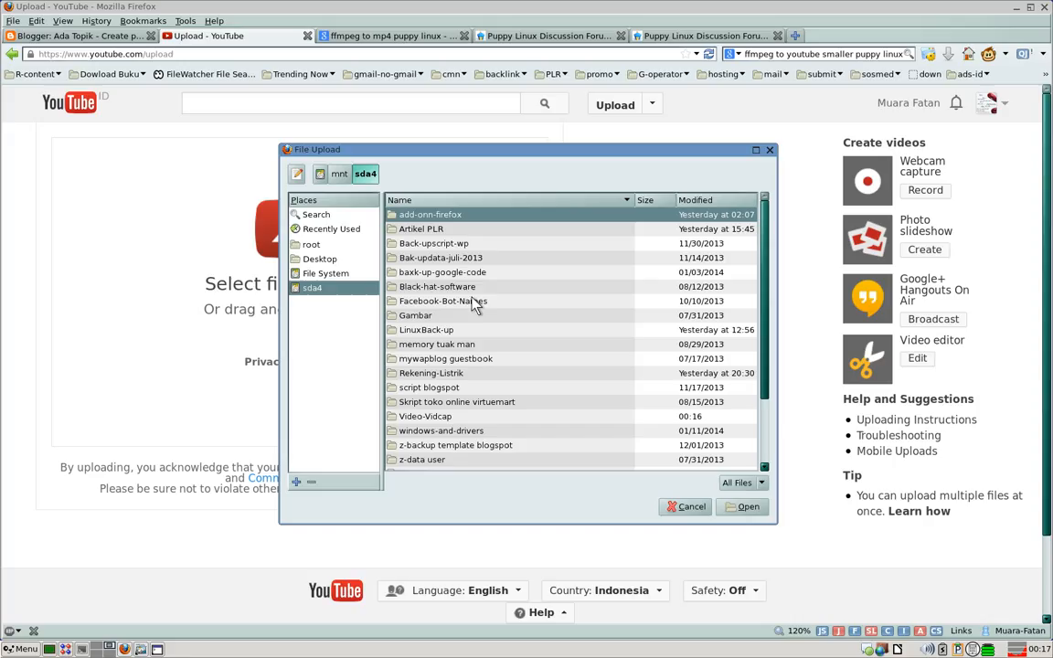
pyautogui.scroll(-3)
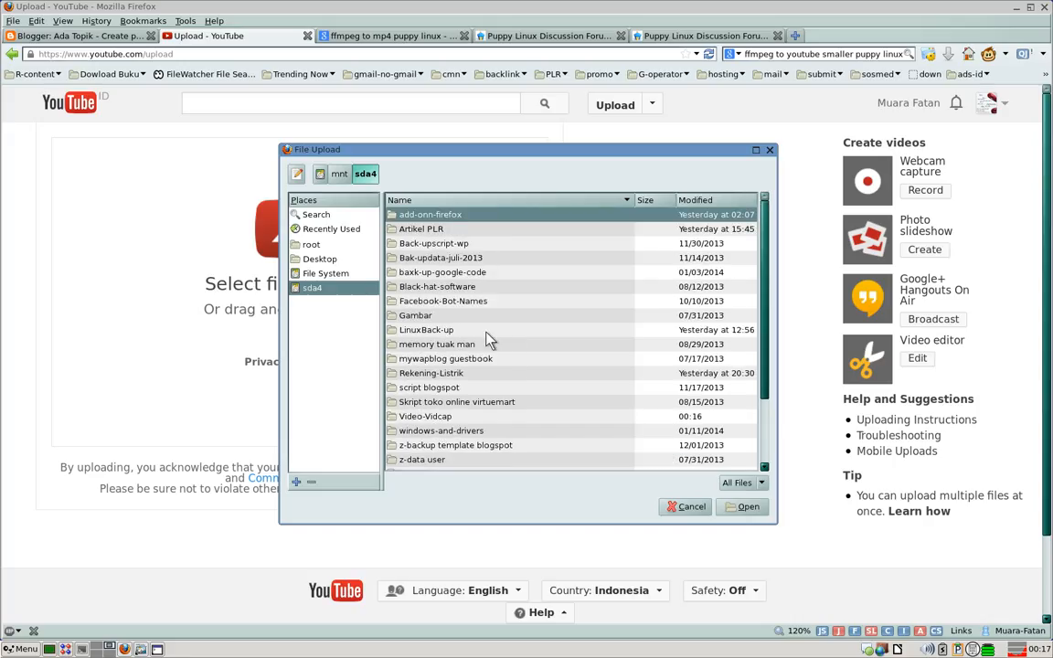
pyautogui.scroll(-3)
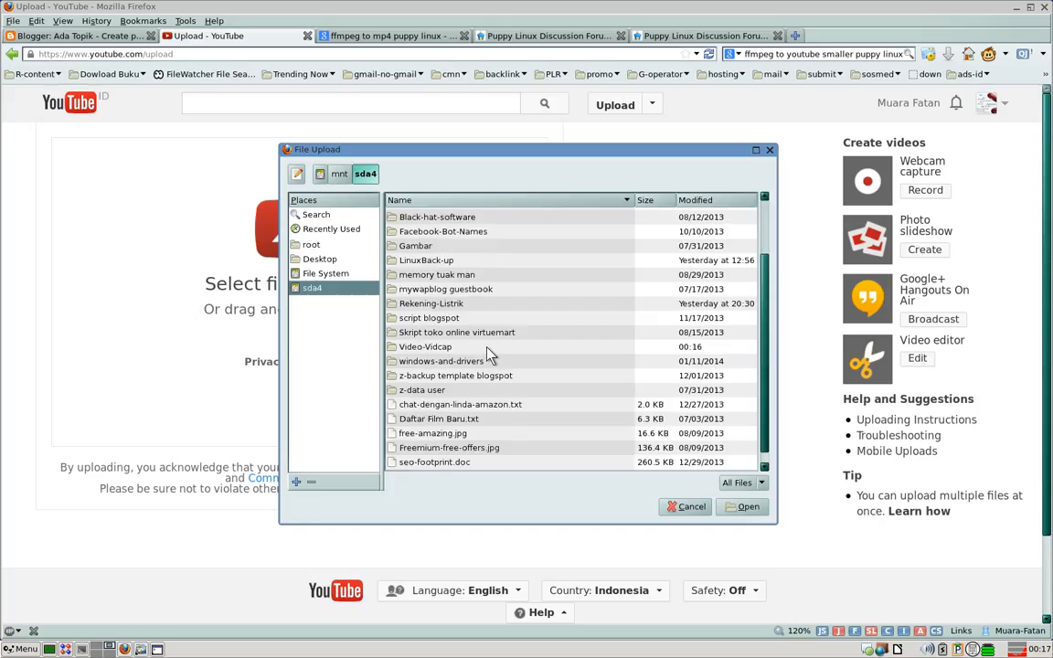
pyautogui.doubleClick(425, 346)
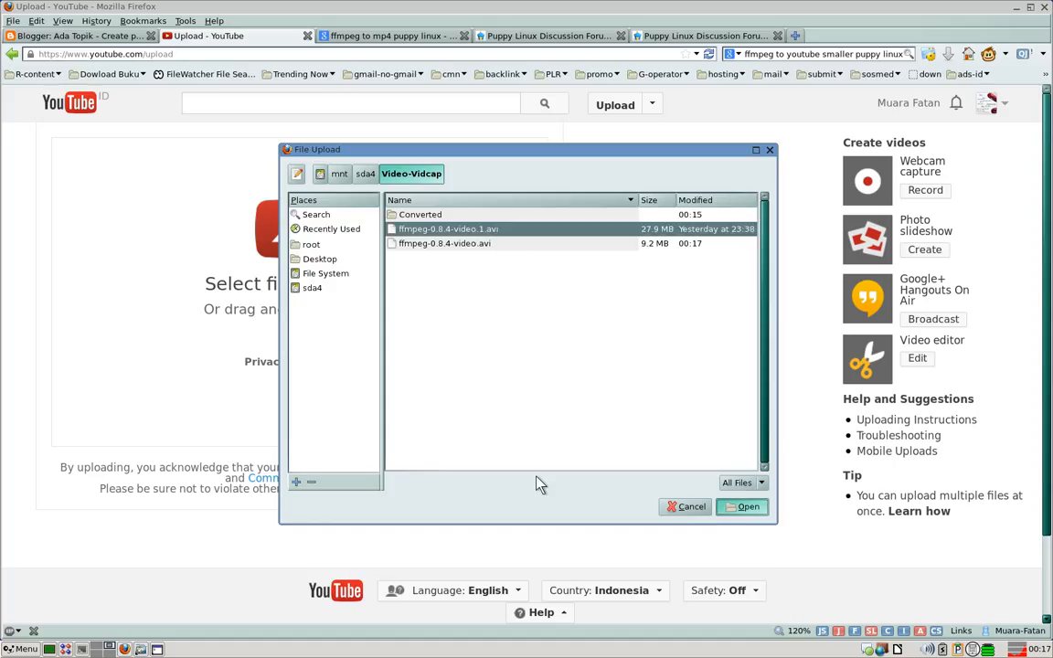
pyautogui.click(747, 506)
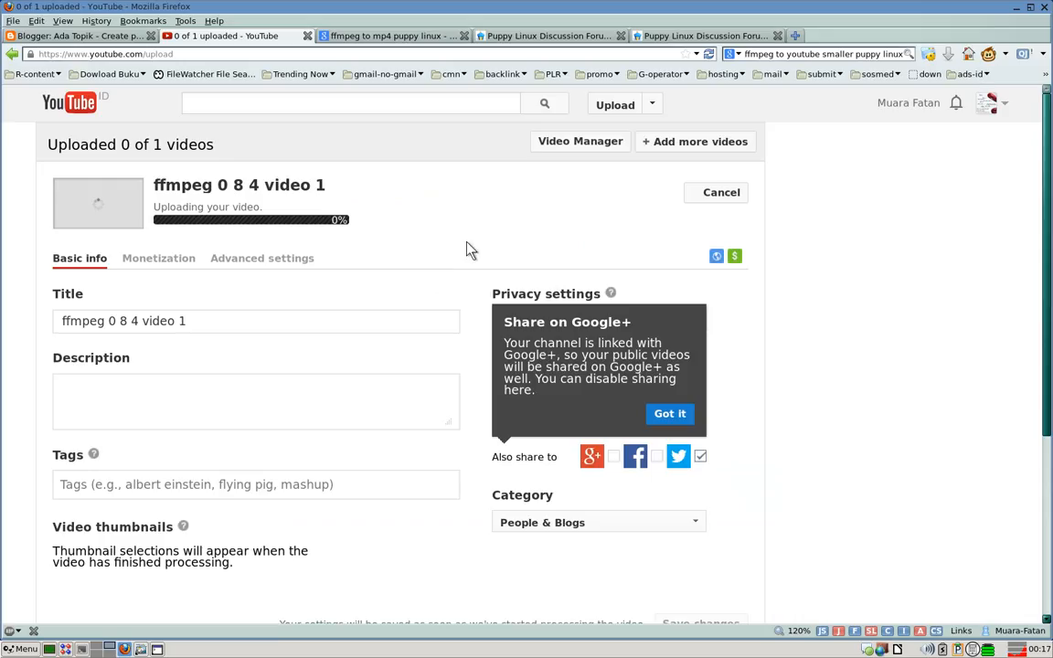
pyautogui.moveTo(313, 226)
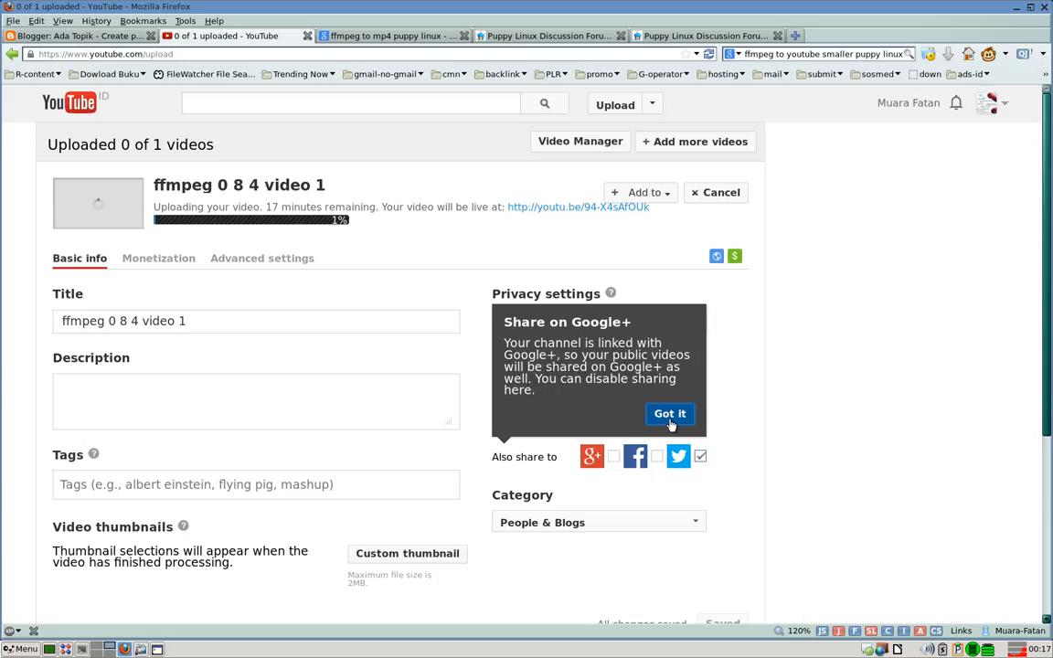
pyautogui.click(669, 414)
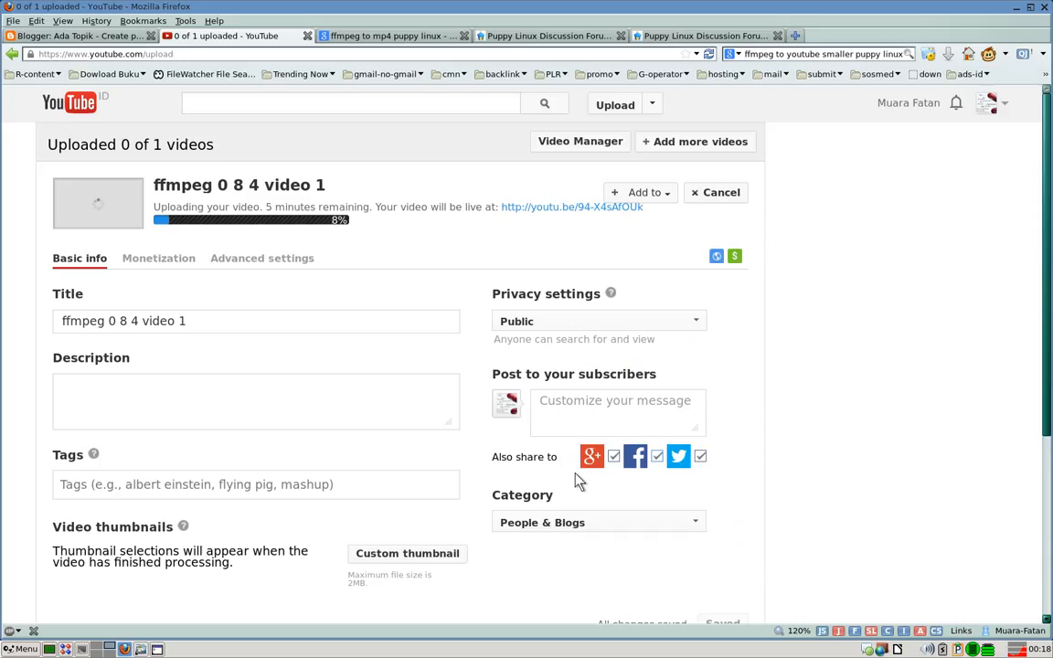
pyautogui.click(597, 522)
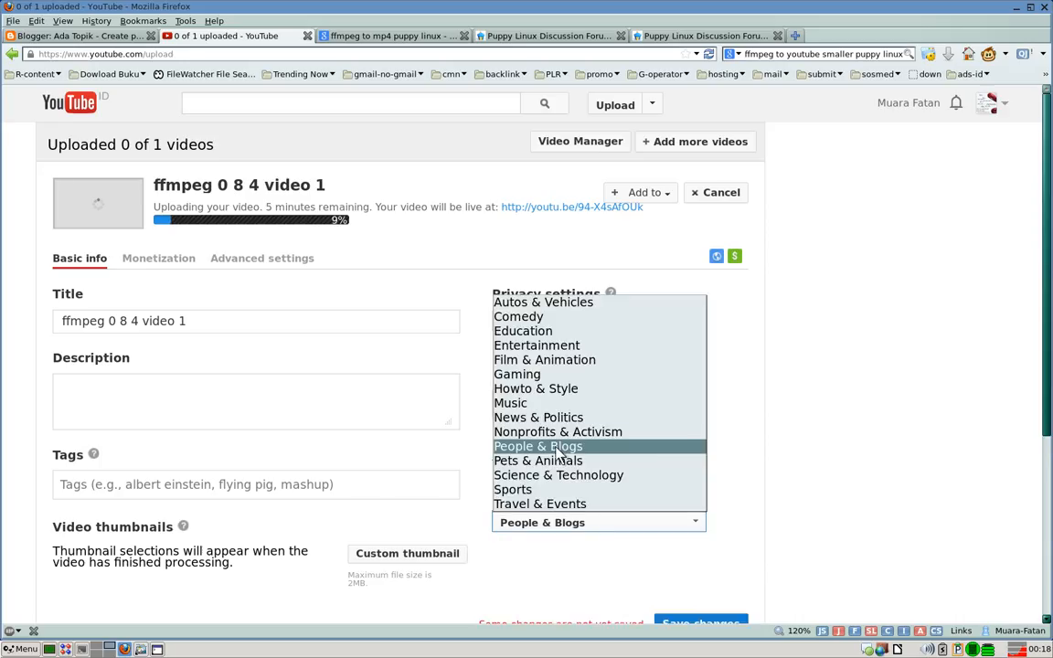
pyautogui.click(539, 446)
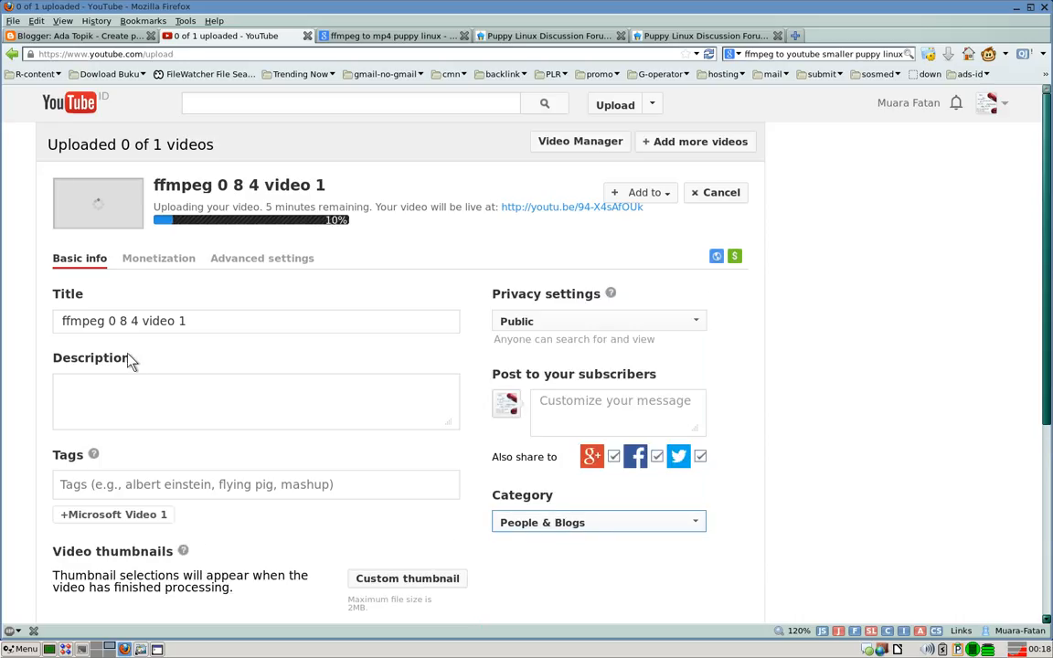
pyautogui.click(119, 321)
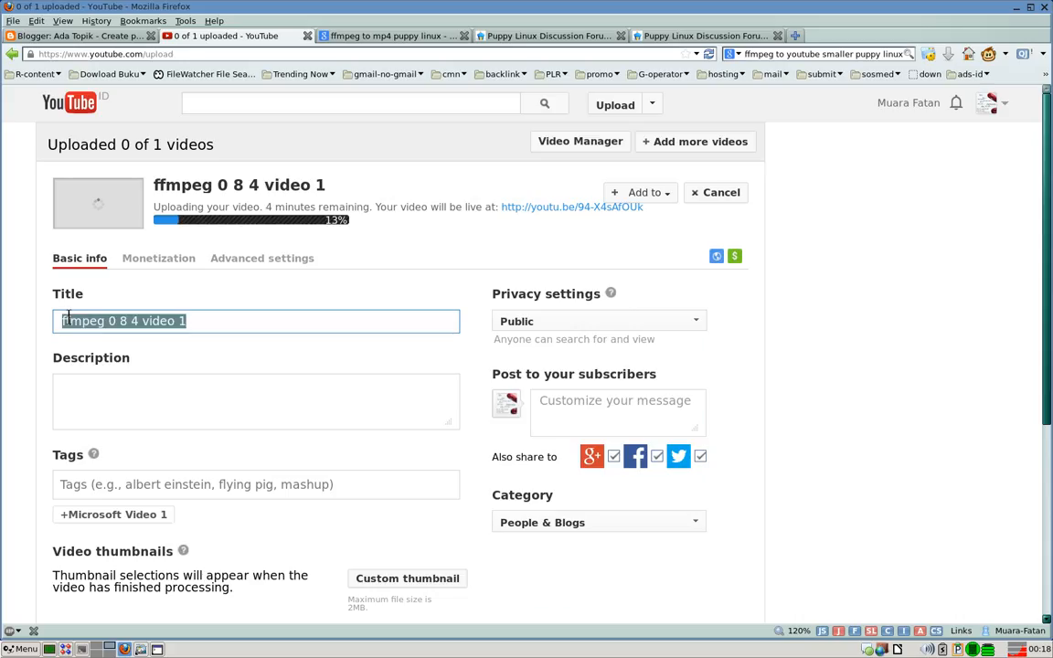
# Replace the title with 'Addmefast Imacros Auto Youtube Subscribe Sript For Firefox'
pyautogui.write('lmaxr')
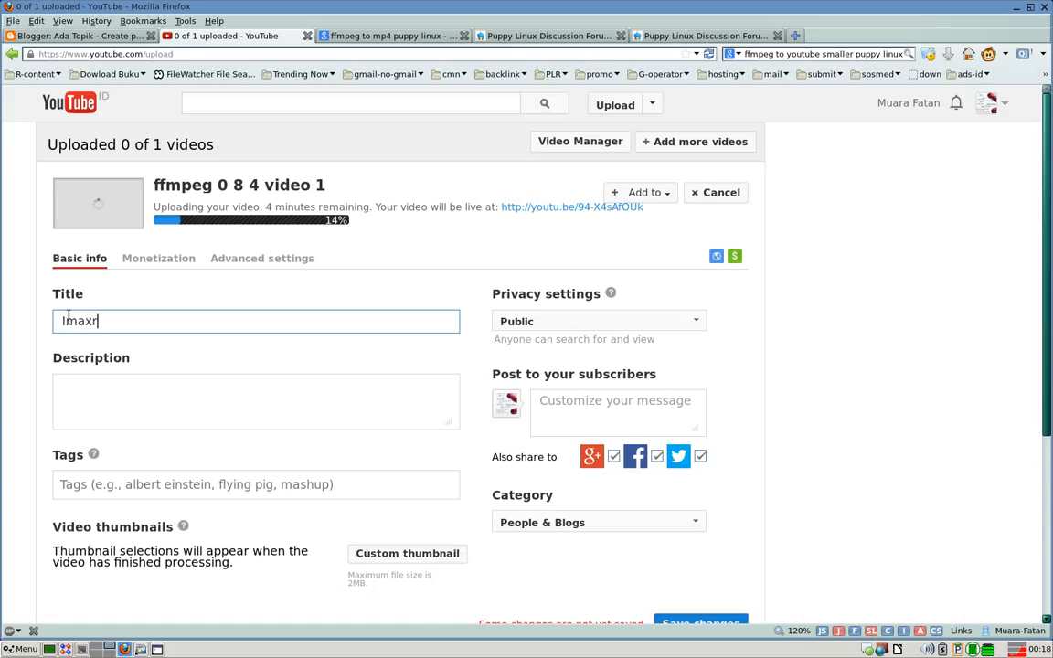
pyautogui.write('ox')
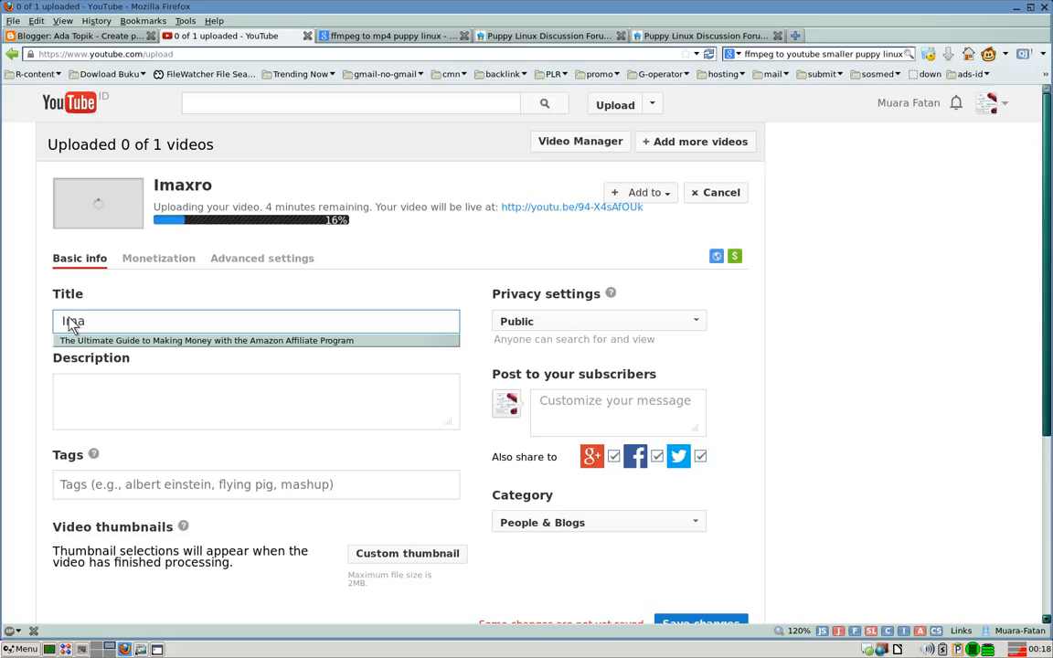
pyautogui.write('cro')
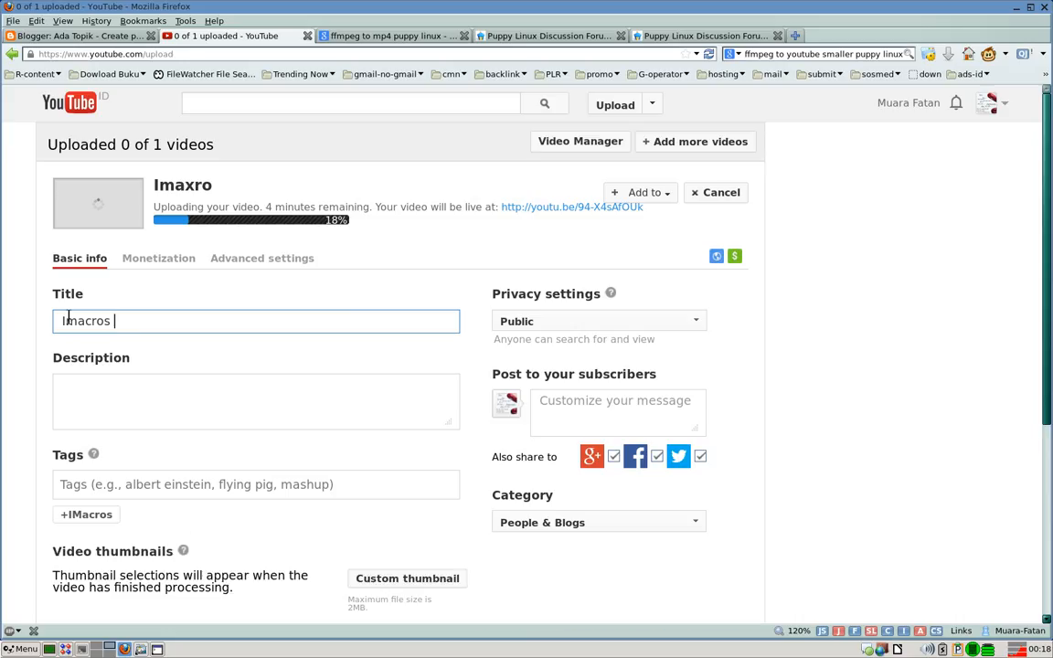
pyautogui.write('sxr')
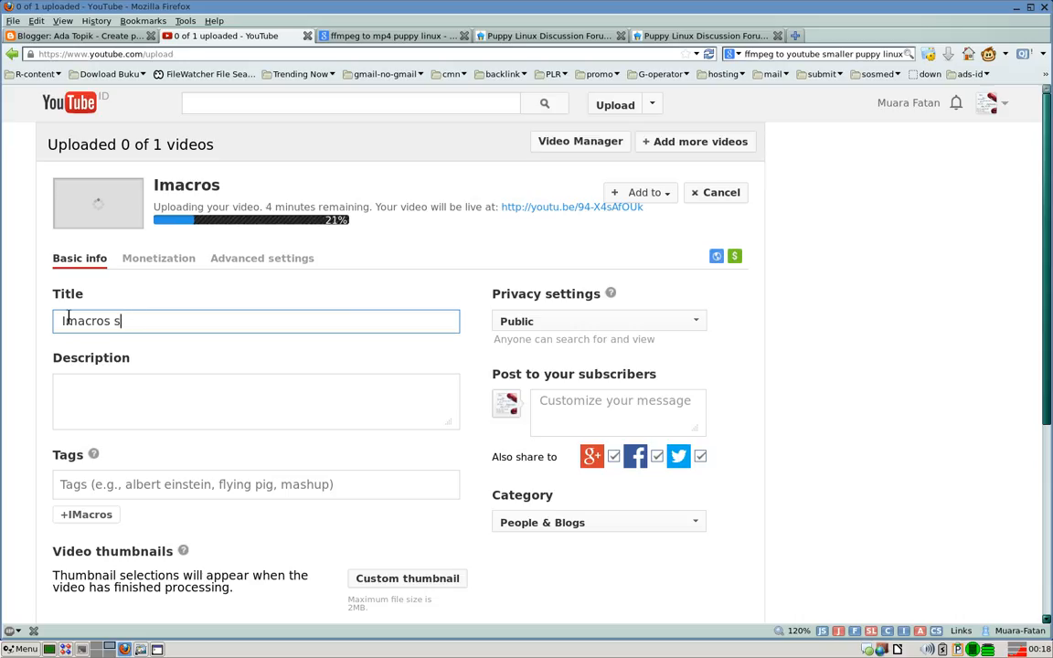
pyautogui.write('xript')
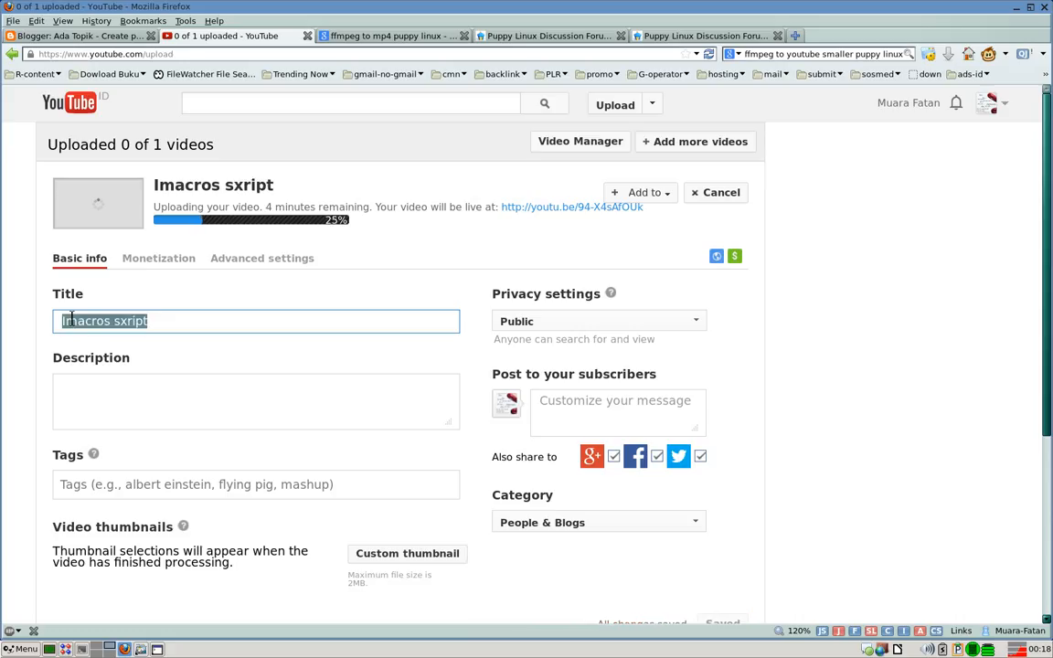
pyautogui.write('Addme')
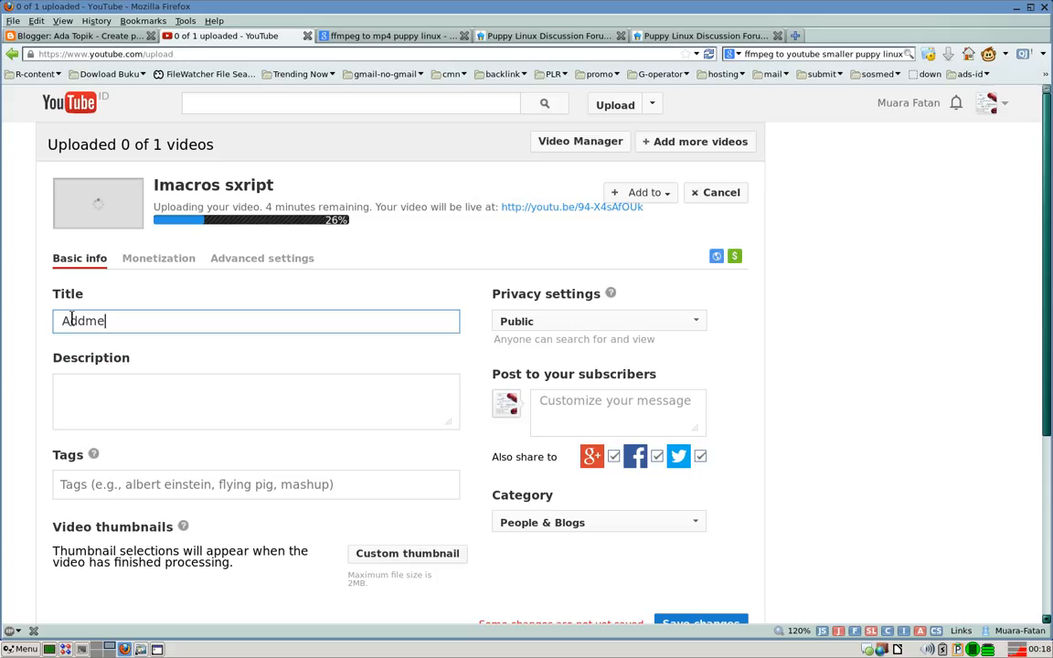
pyautogui.write('fast')
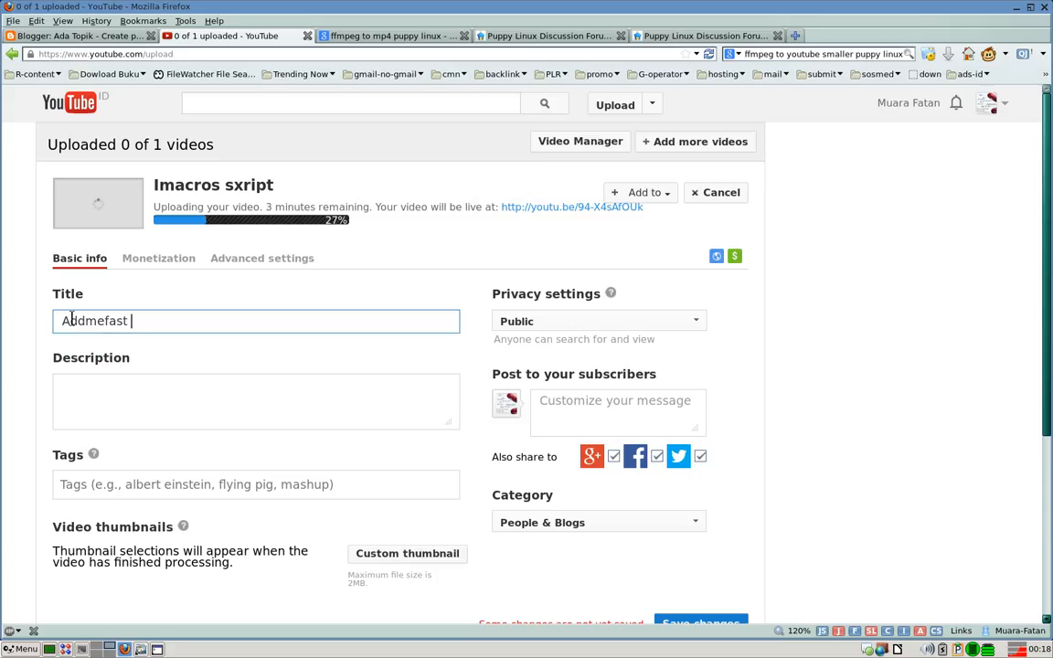
pyautogui.write('Imacros A')
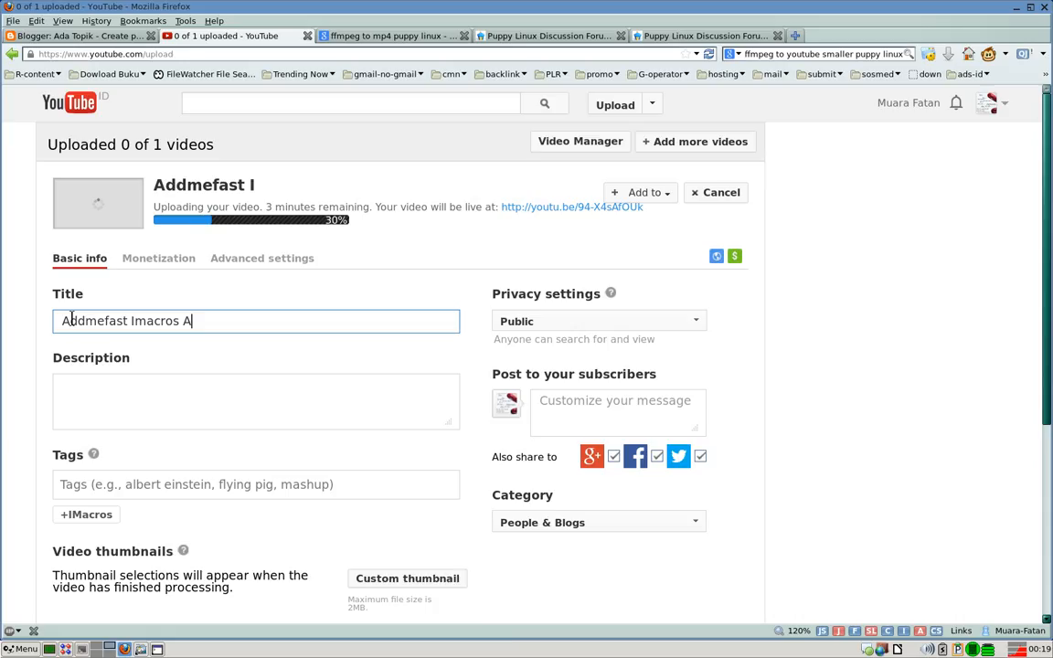
pyautogui.write('uto')
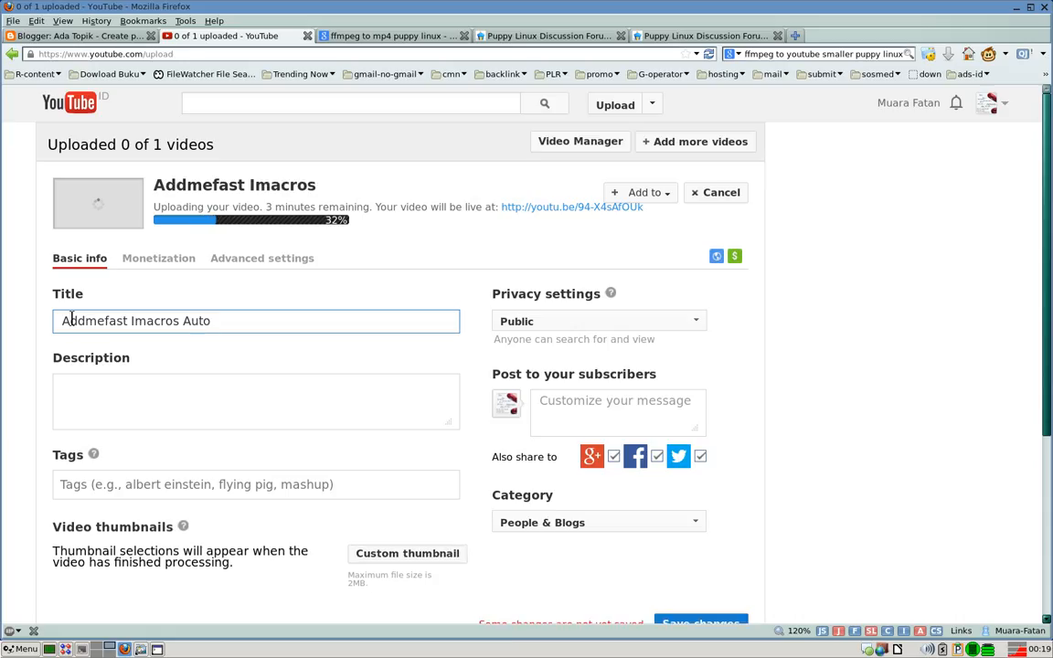
pyautogui.write('Y')
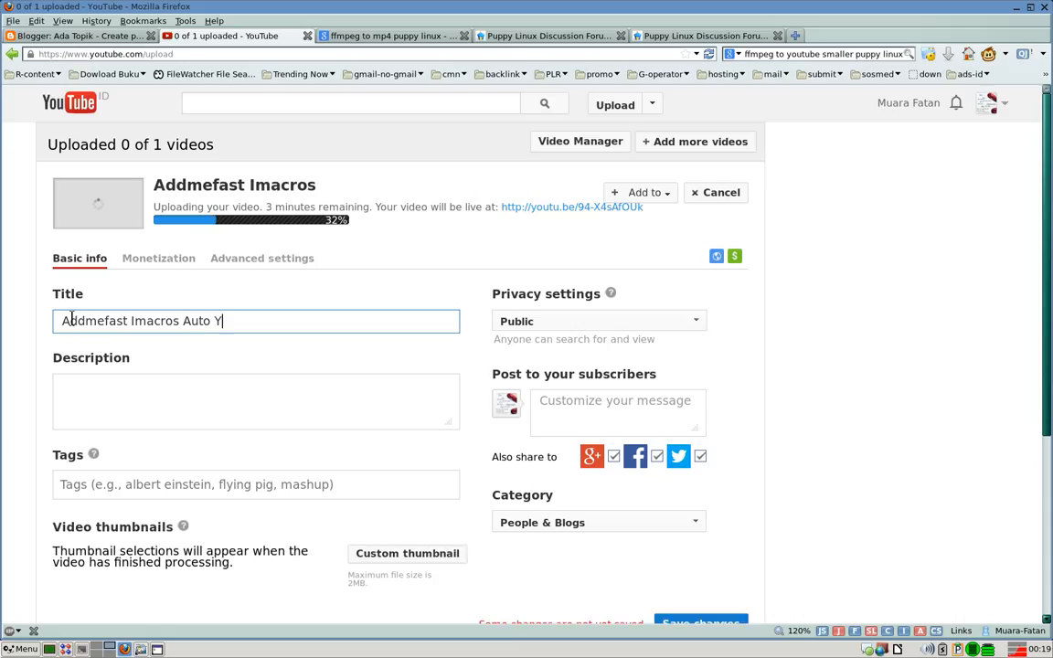
pyautogui.write('outube Subscribe S')
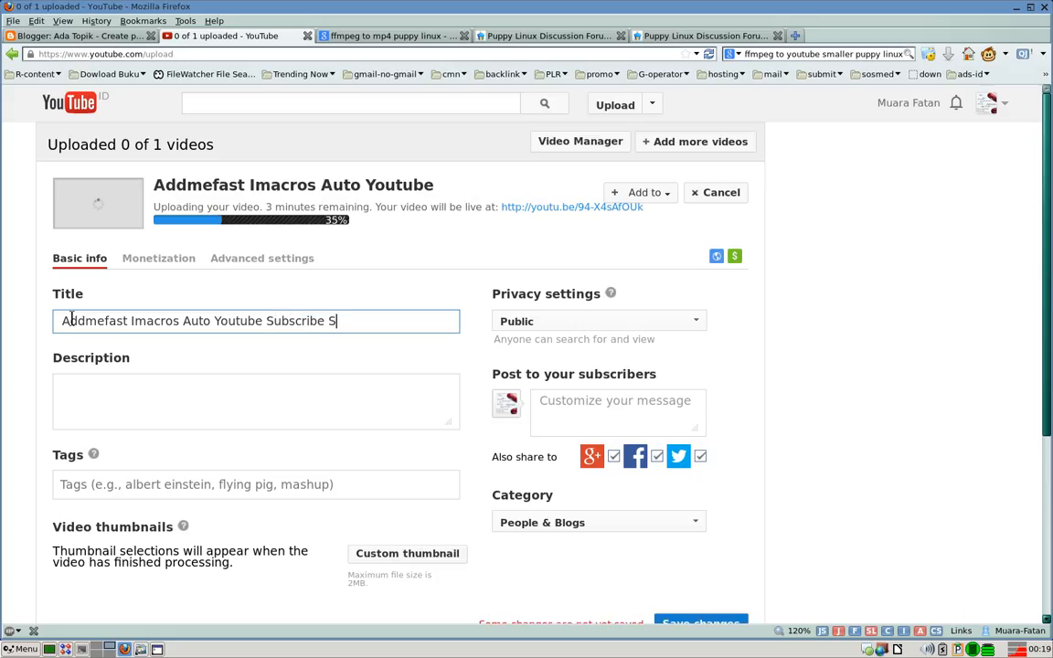
pyautogui.write('ript')
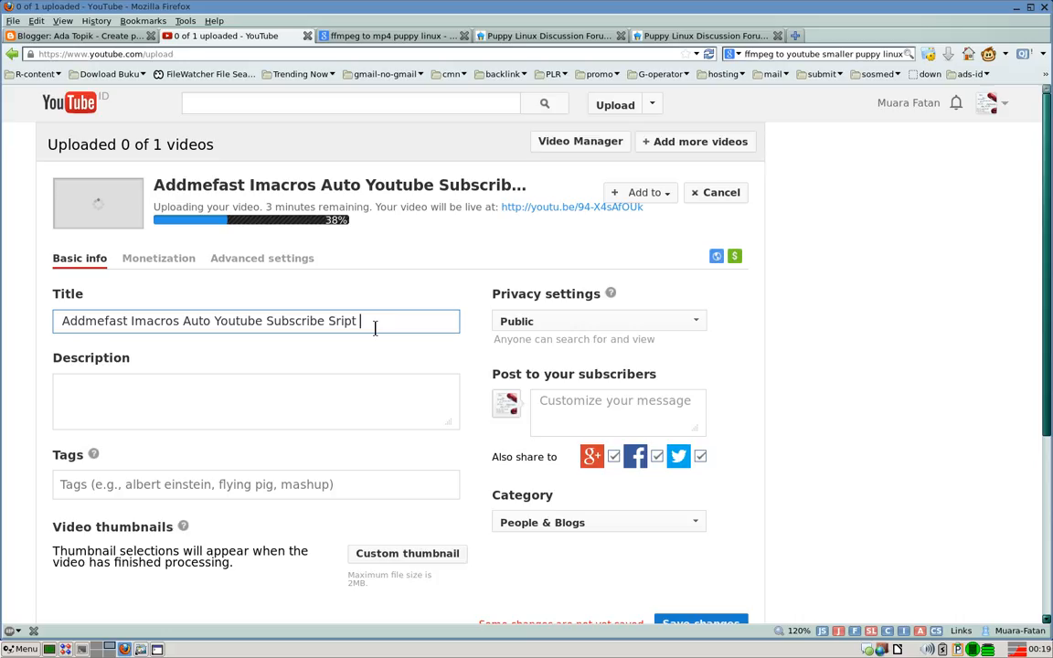
pyautogui.write('For F')
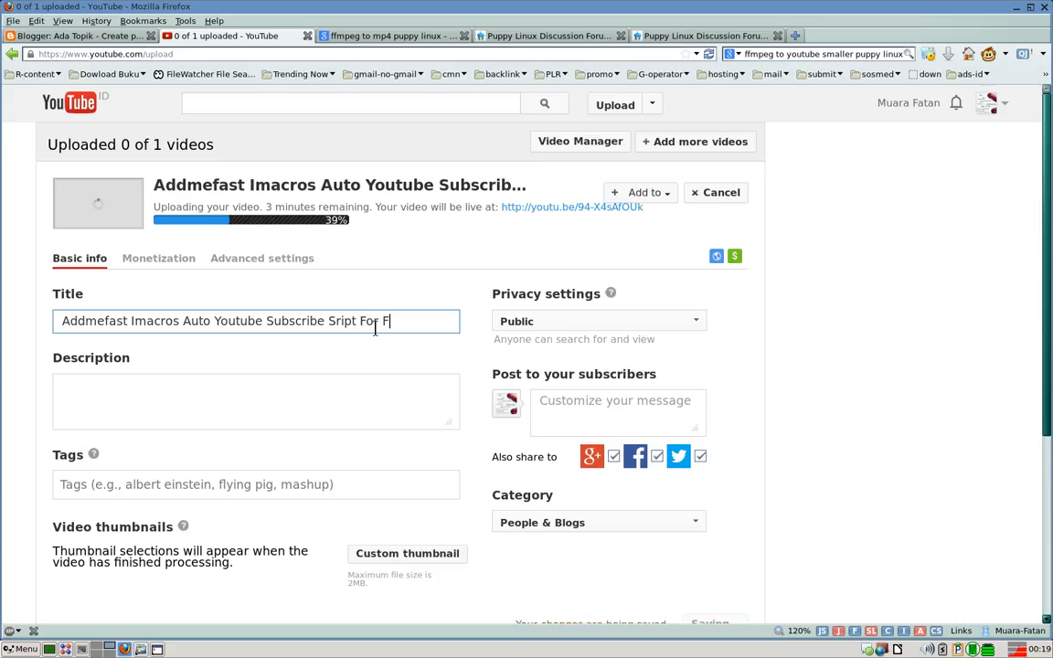
pyautogui.write('irefox')
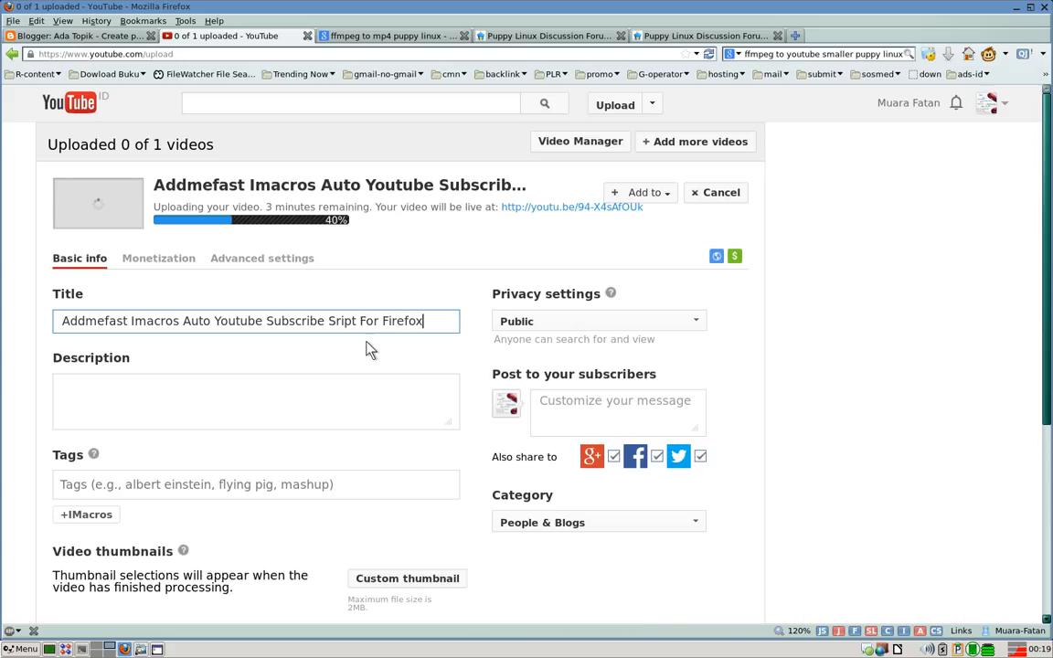
pyautogui.click(256, 400)
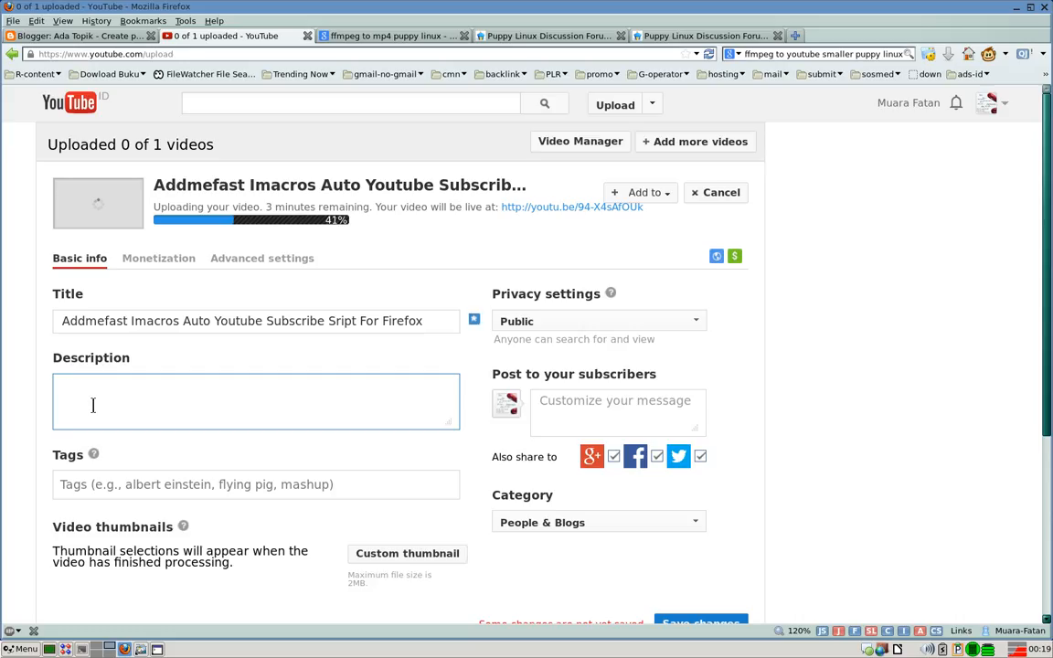
# Type the description 'Use this script in your Imacros For firefox to gain more…'
pyautogui.write('Use')
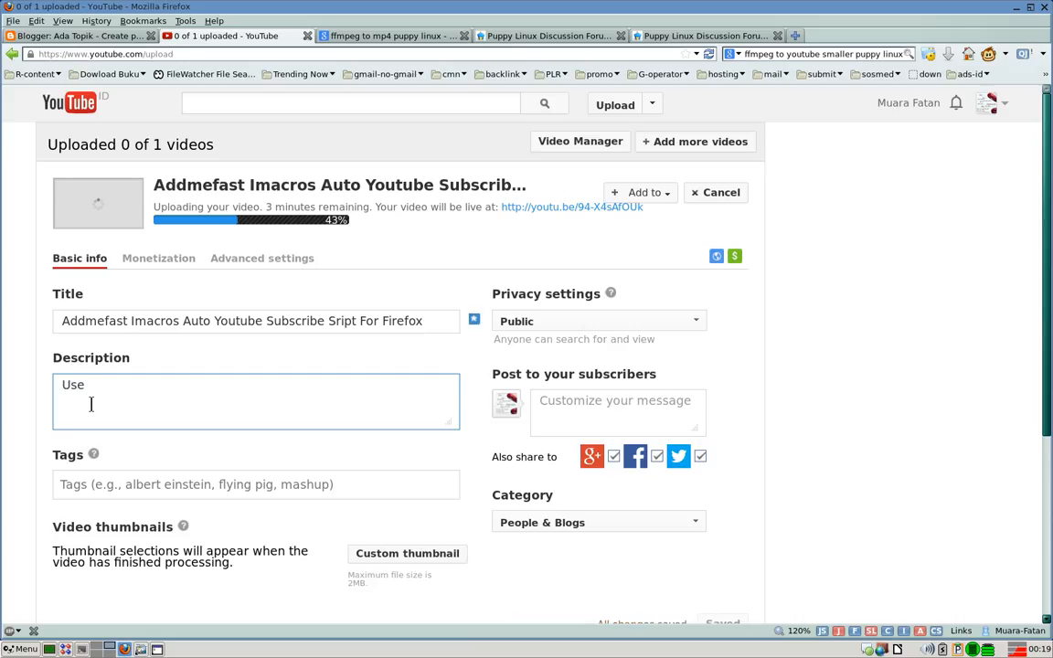
pyautogui.write('this sc')
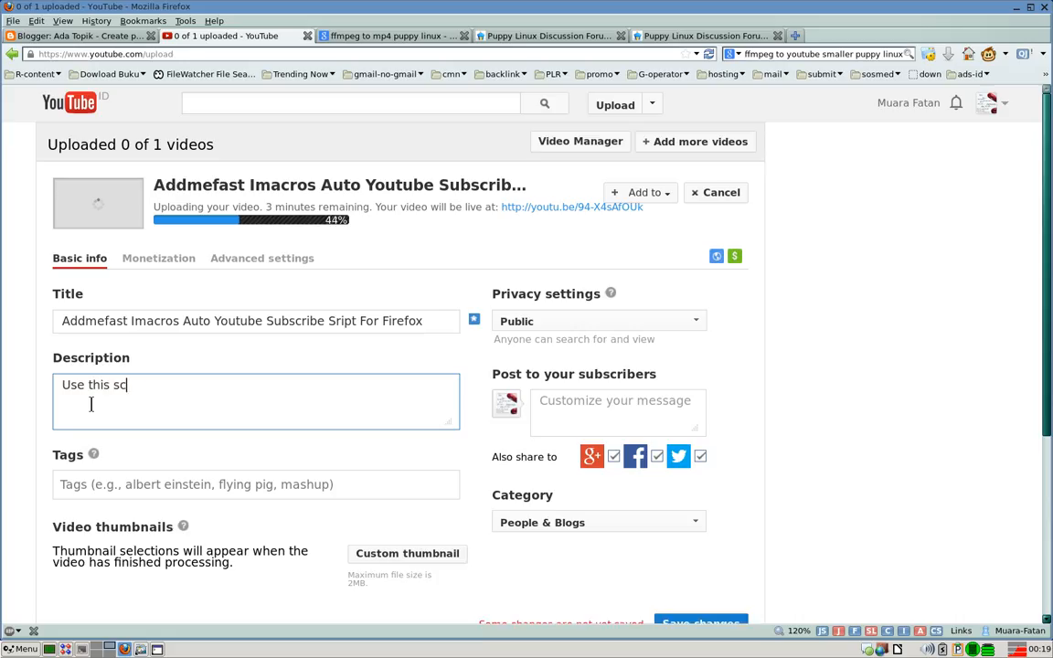
pyautogui.write('ript in y')
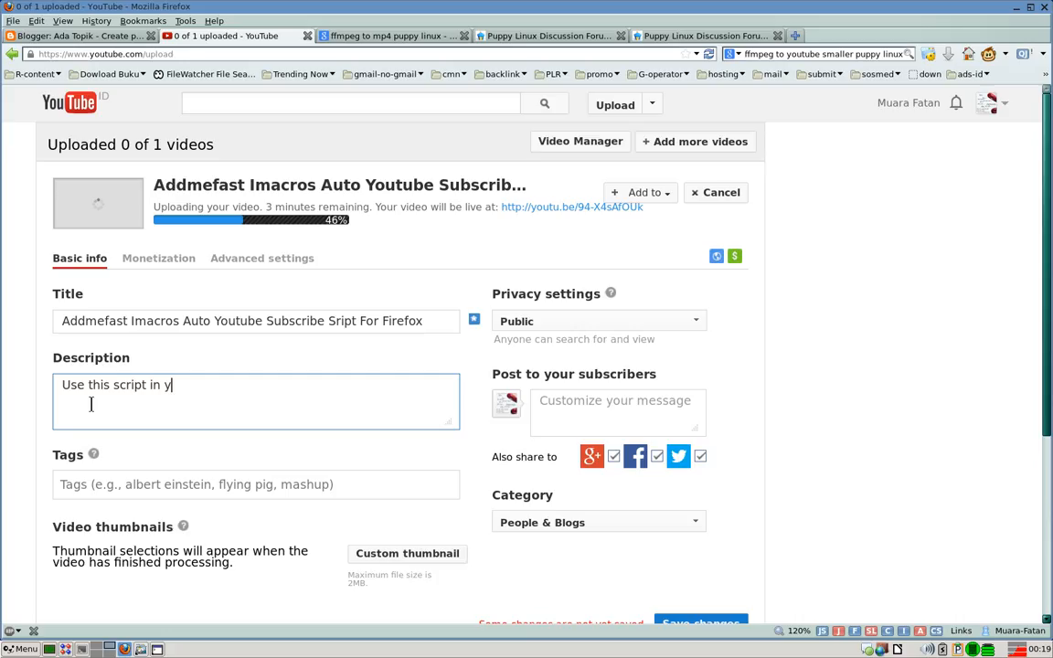
pyautogui.write('our')
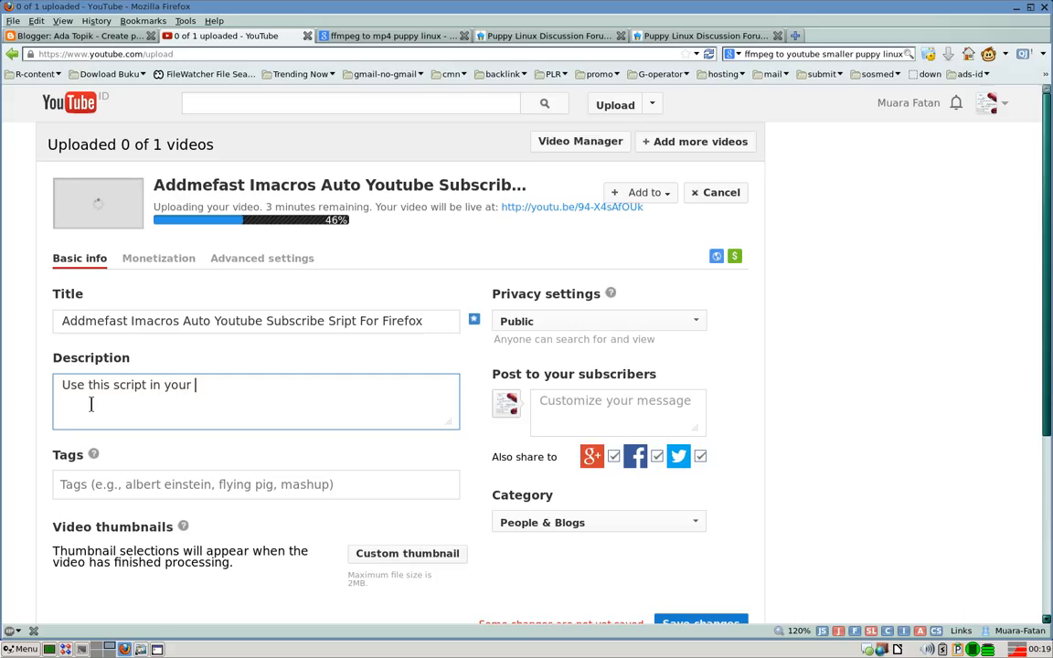
pyautogui.write('Imacros')
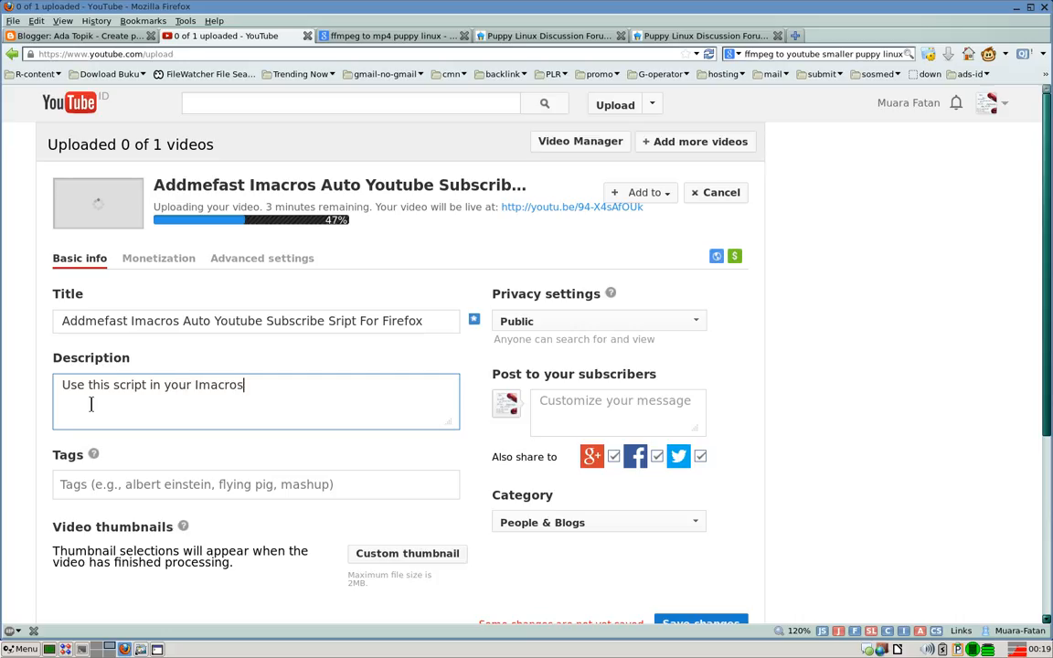
pyautogui.write('For firefox to ga')
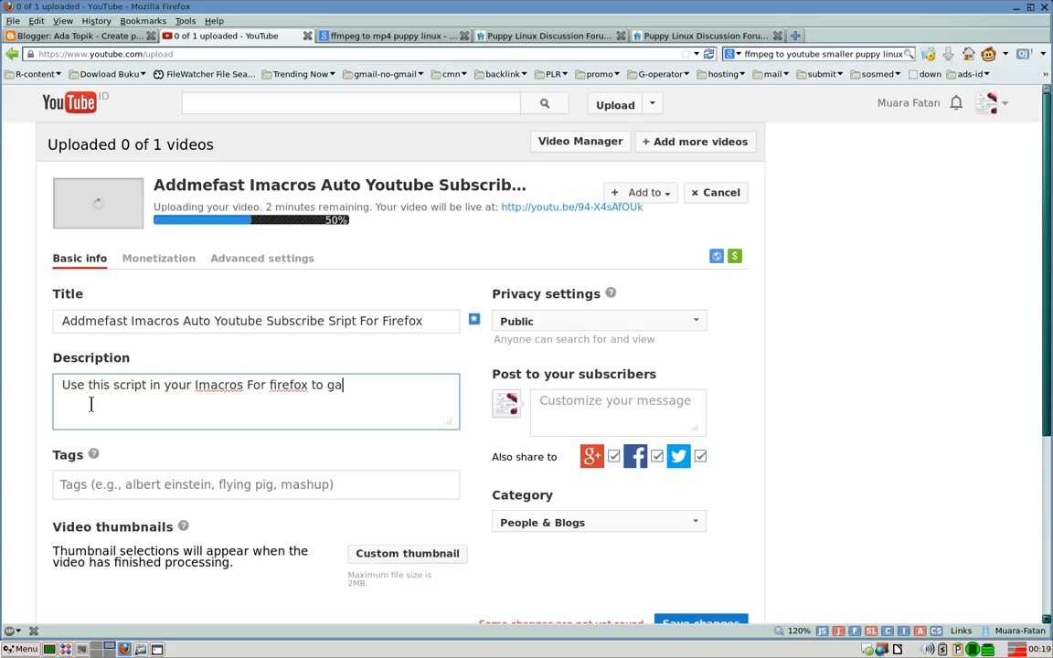
pyautogui.write('in f')
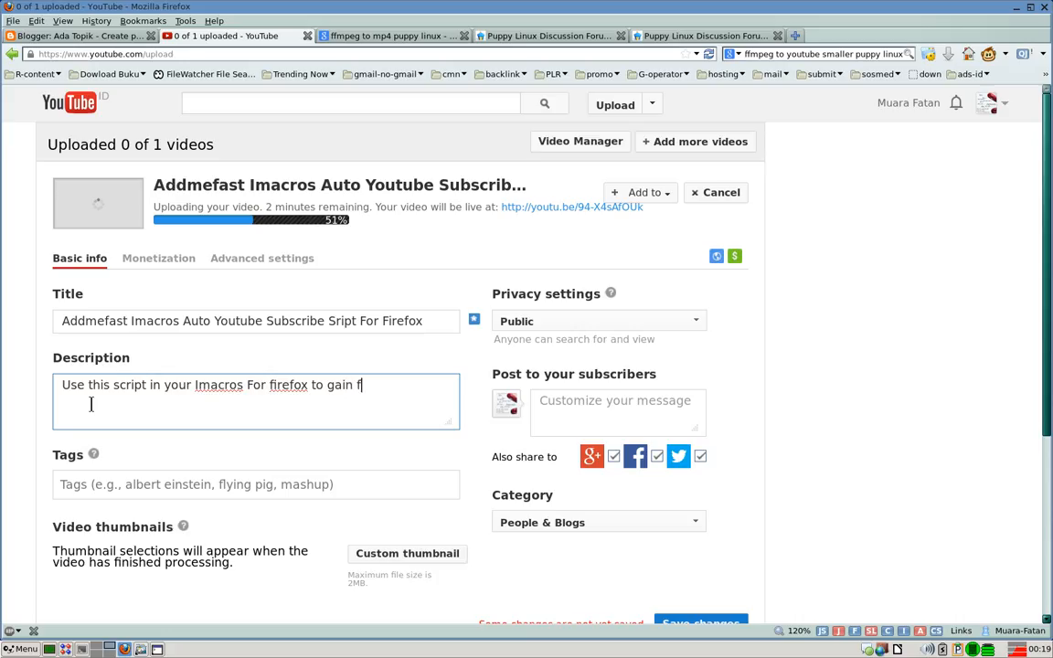
pyautogui.write('ore')
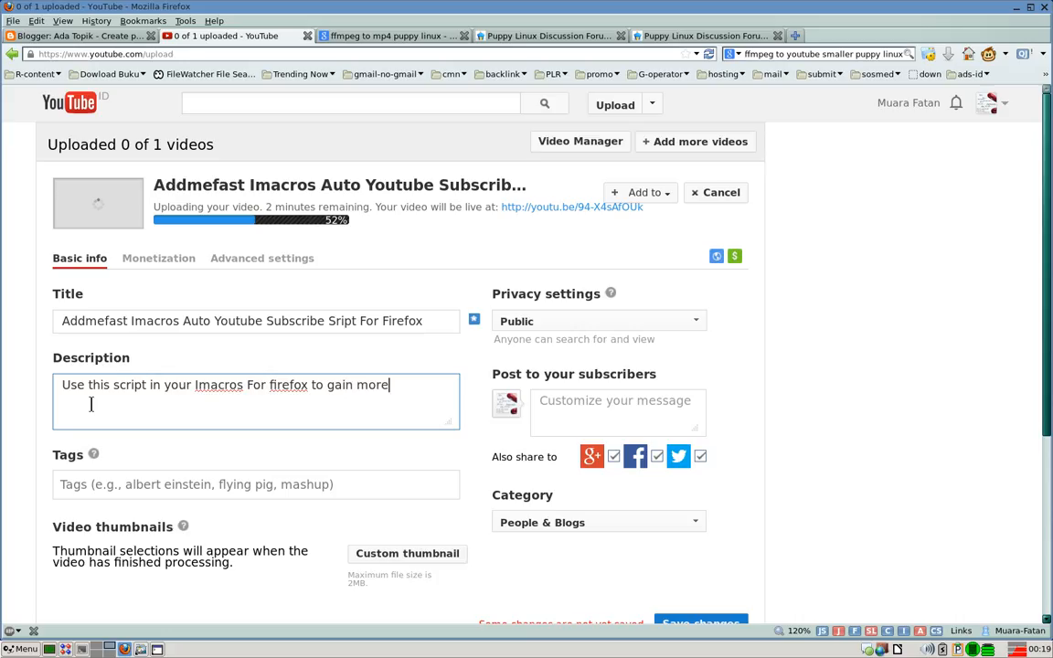
pyautogui.write('admes')
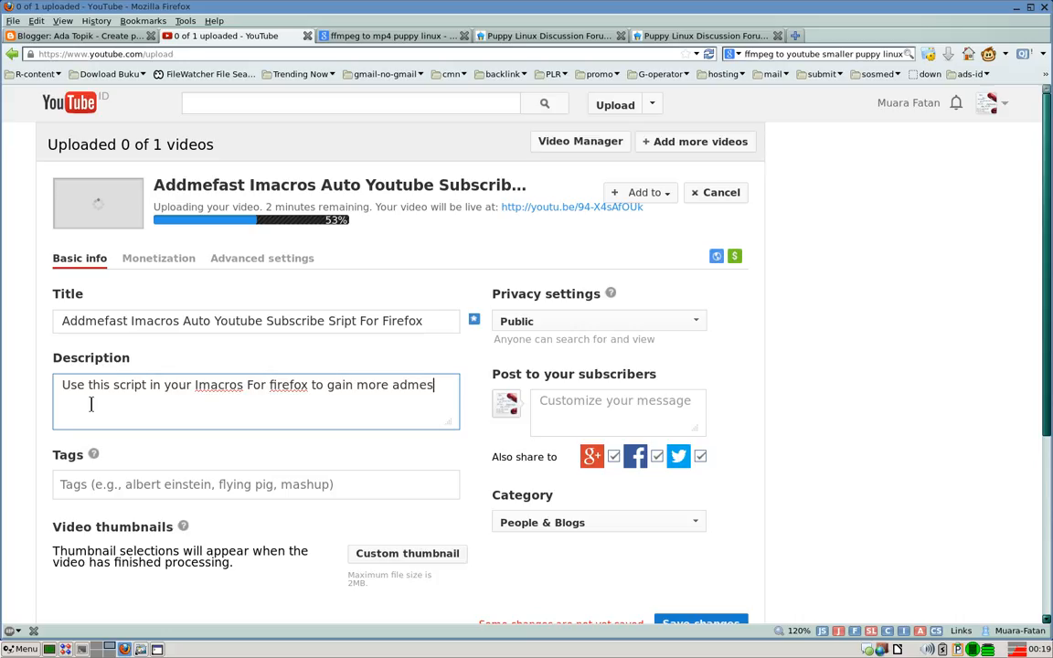
# Fix the typo to 'admefast points.' and delete the trailing 'in no time and handsfree' phrase
pyautogui.press('BackSpace')
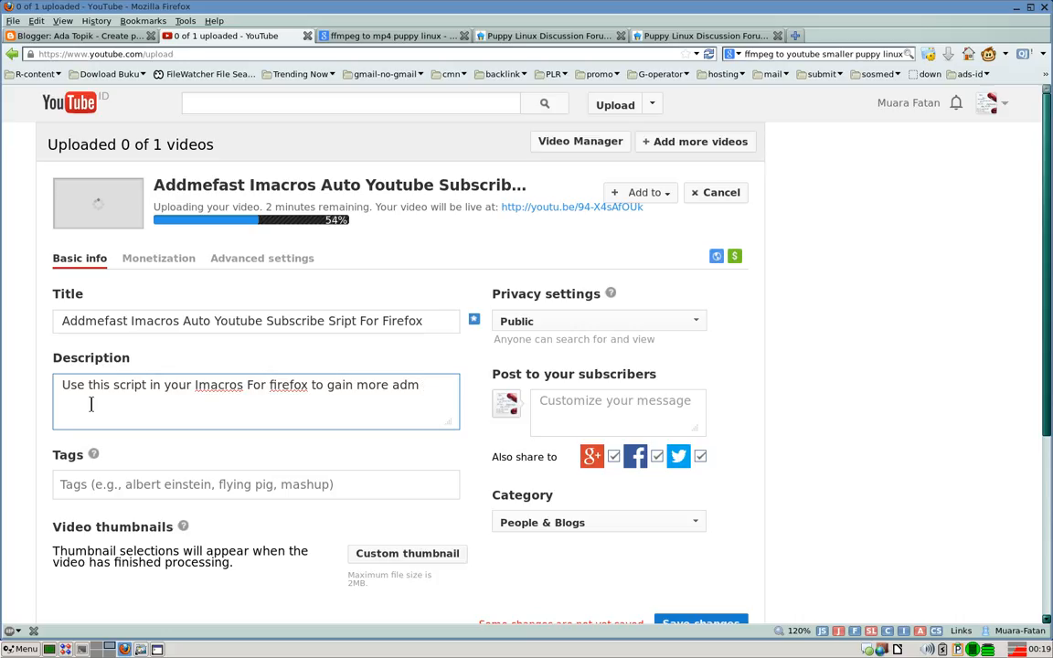
pyautogui.write('admefast')
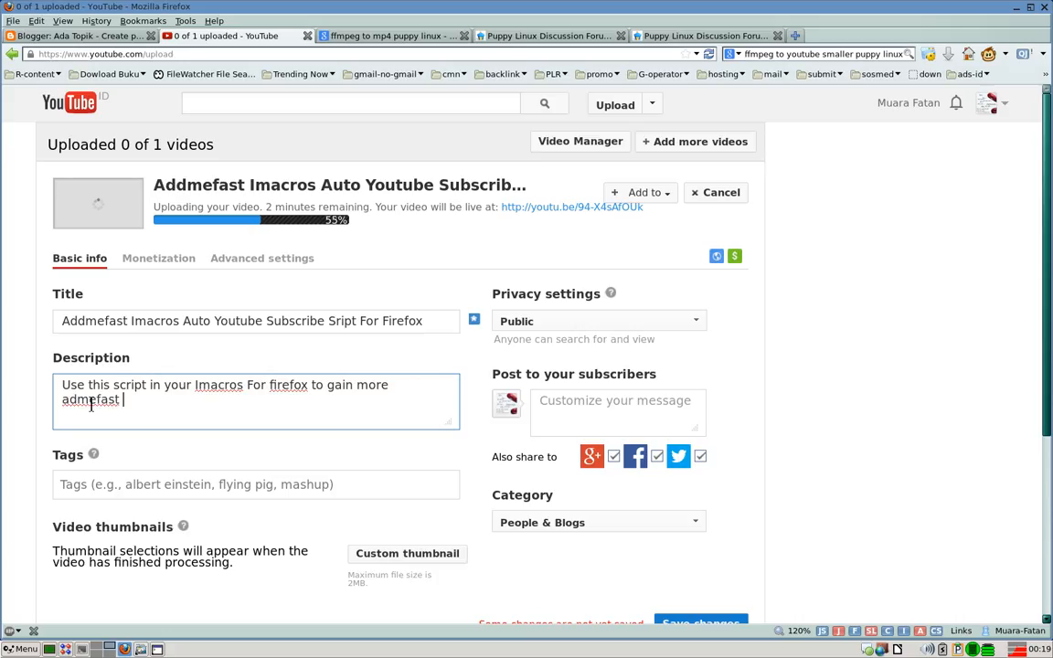
pyautogui.write('points')
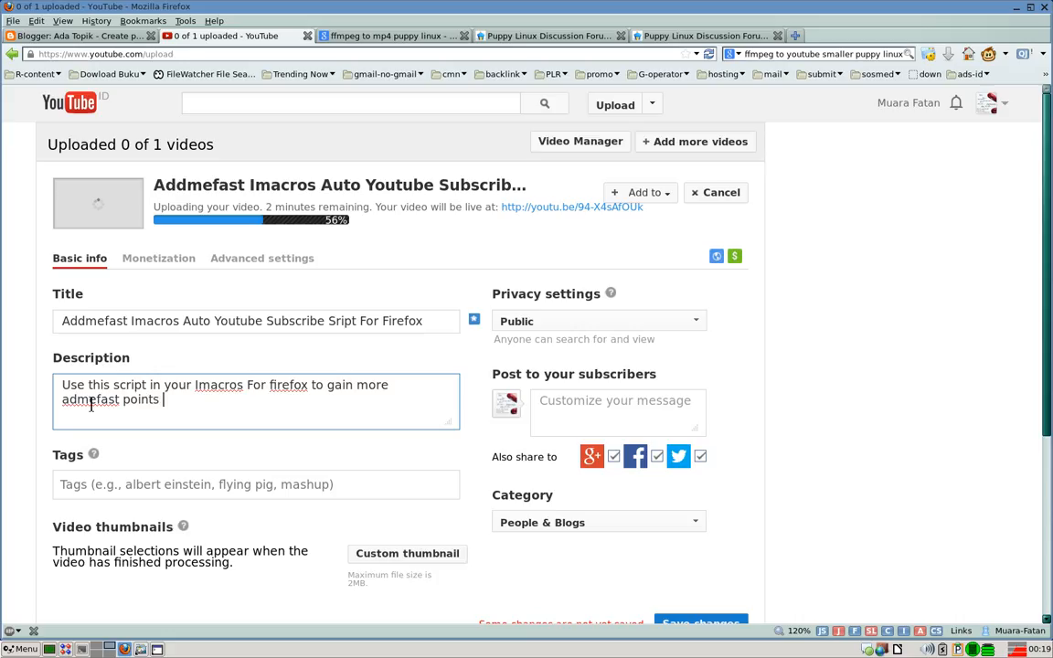
pyautogui.write('in')
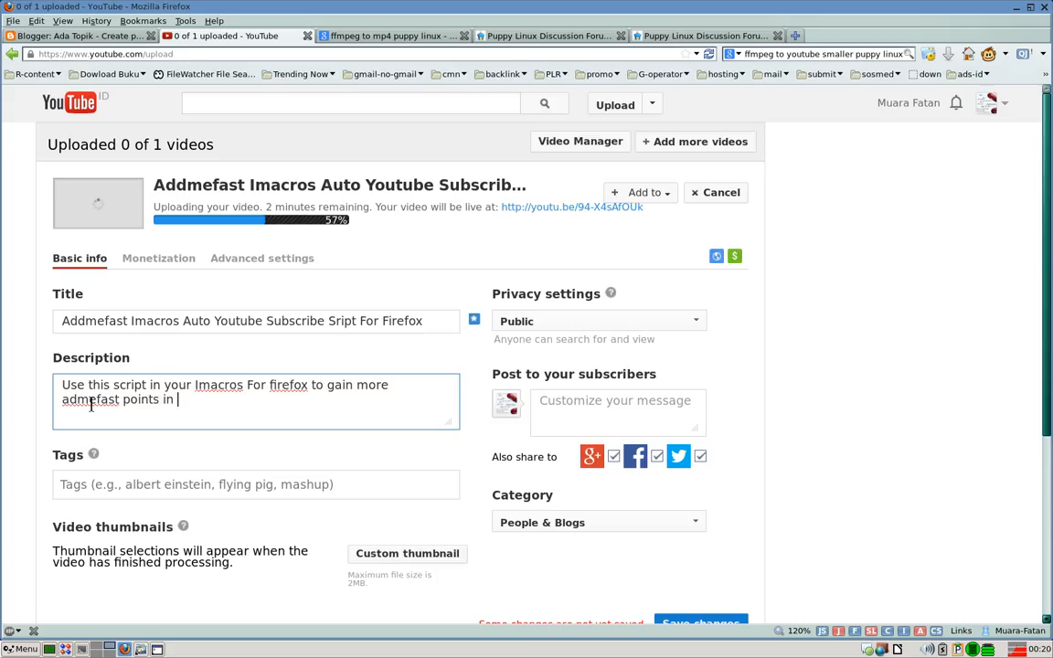
pyautogui.write('no time and hand')
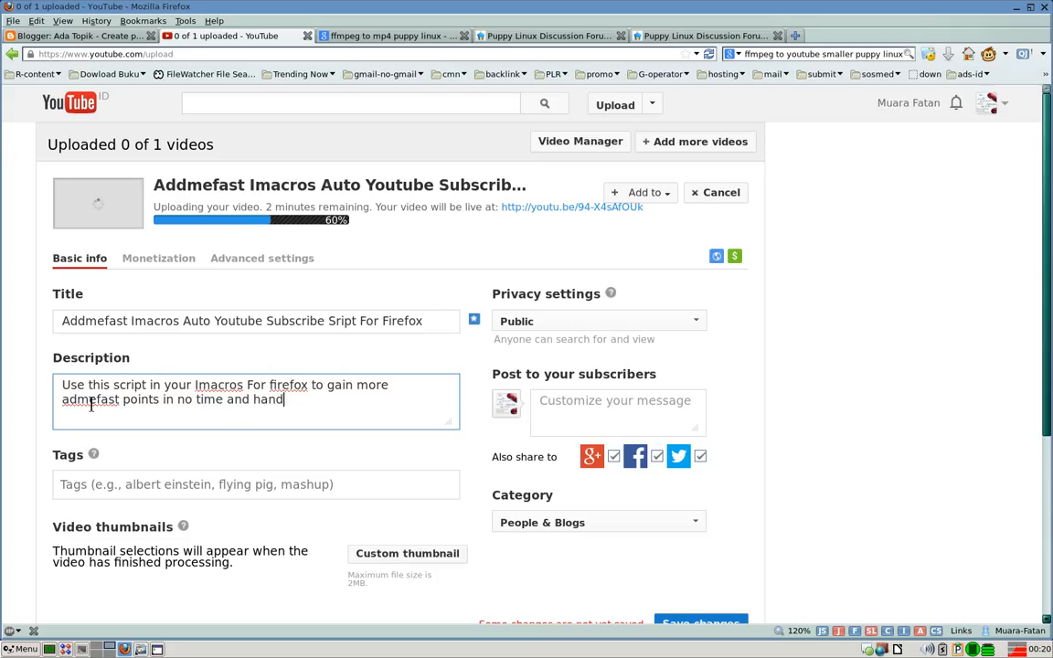
pyautogui.write('sfree.')
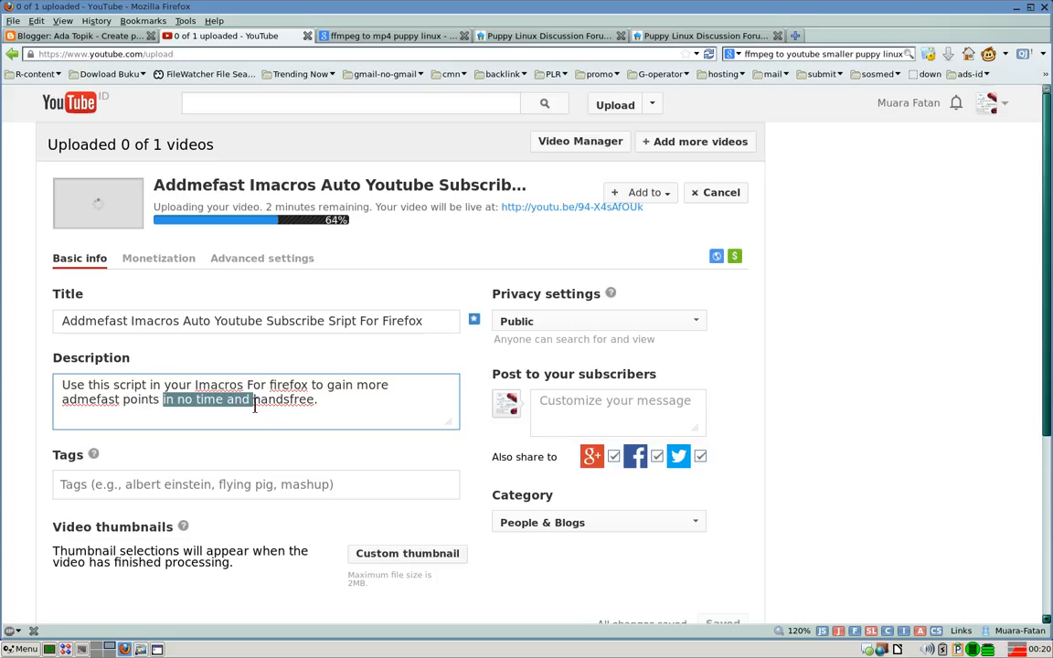
pyautogui.press('Delete')
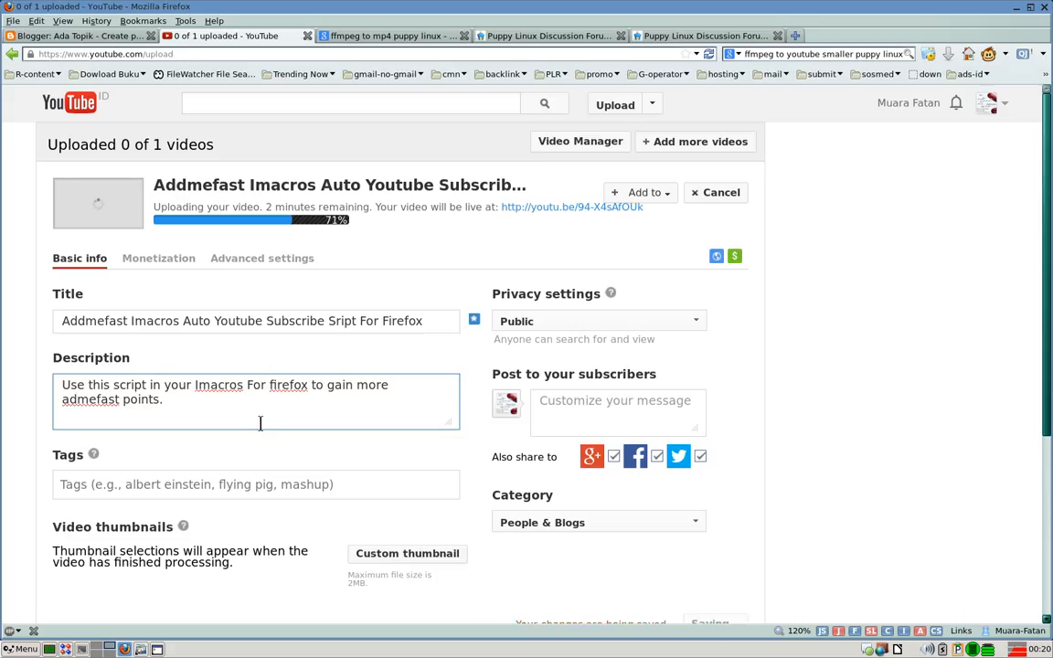
pyautogui.scroll(-3)
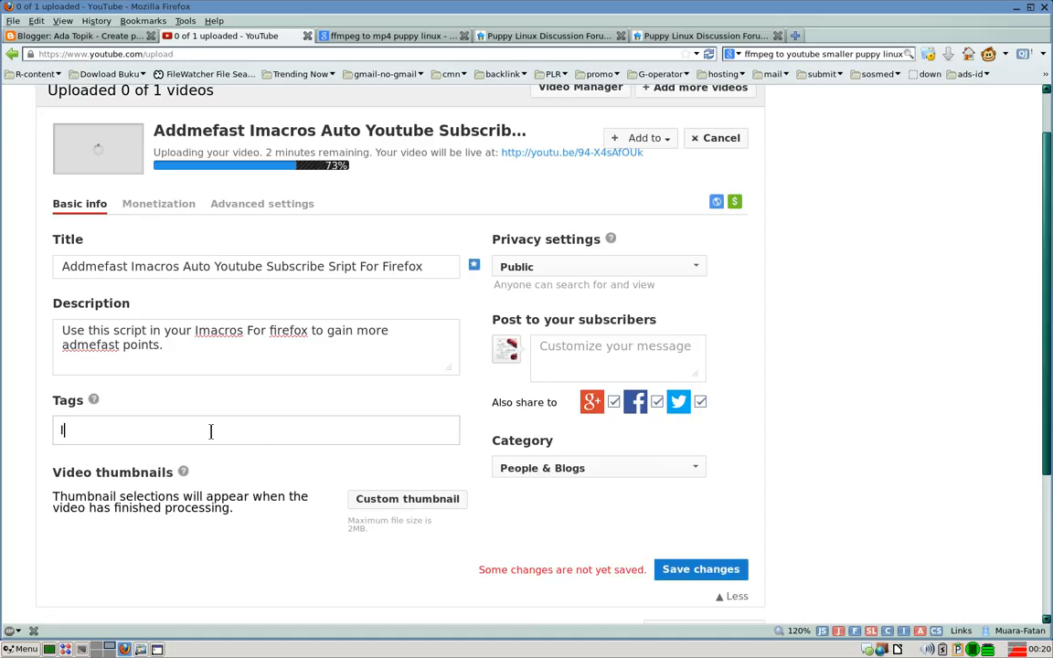
# Add tags Imacros, Addmefast, Free Imacros Script, Automatic Firefox Script and Firefox (Software)
pyautogui.write('macros')
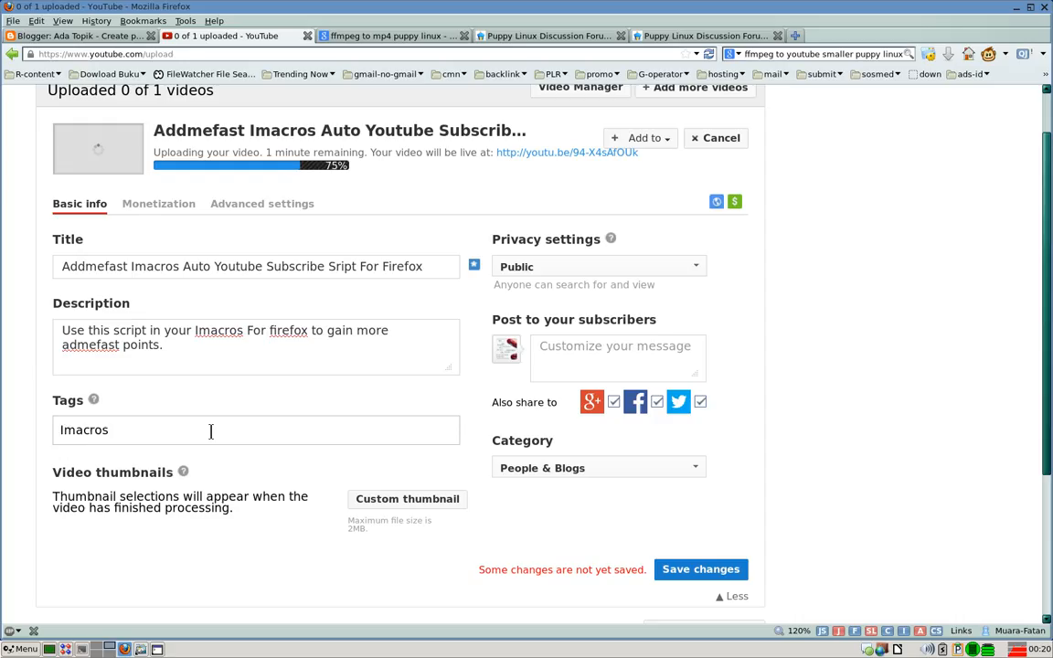
pyautogui.write('Addmefast')
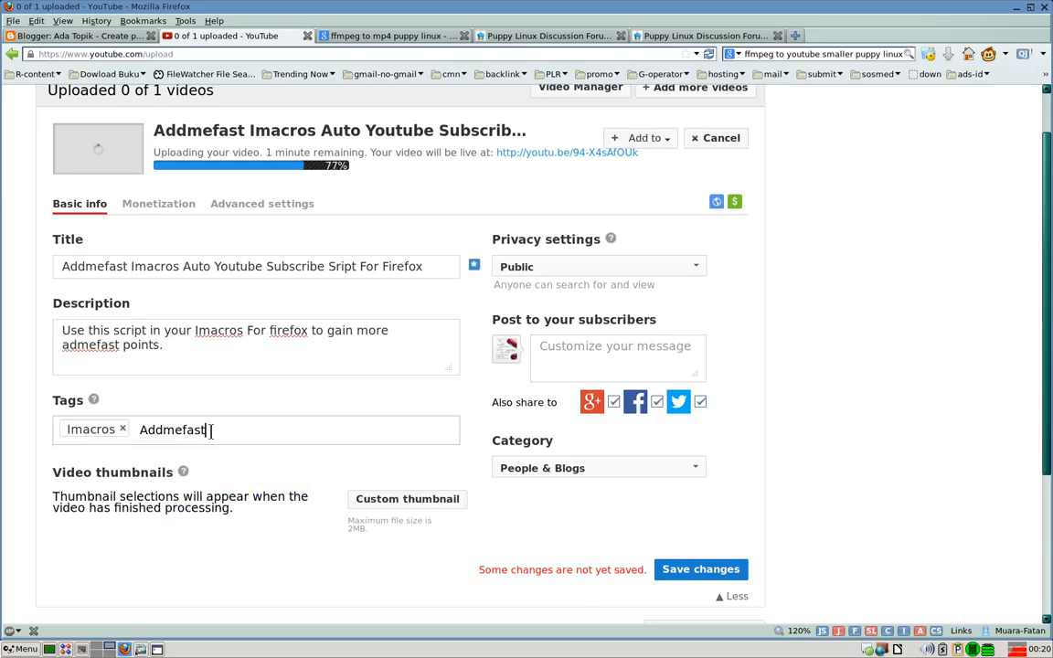
pyautogui.write('Free')
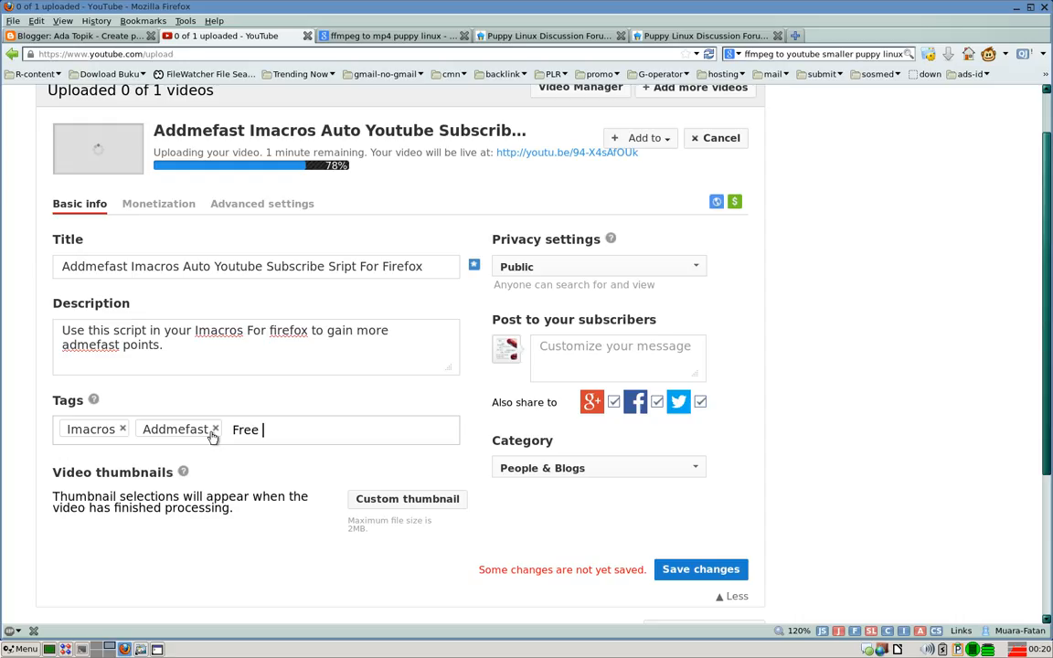
pyautogui.write('Imacros Scr...')
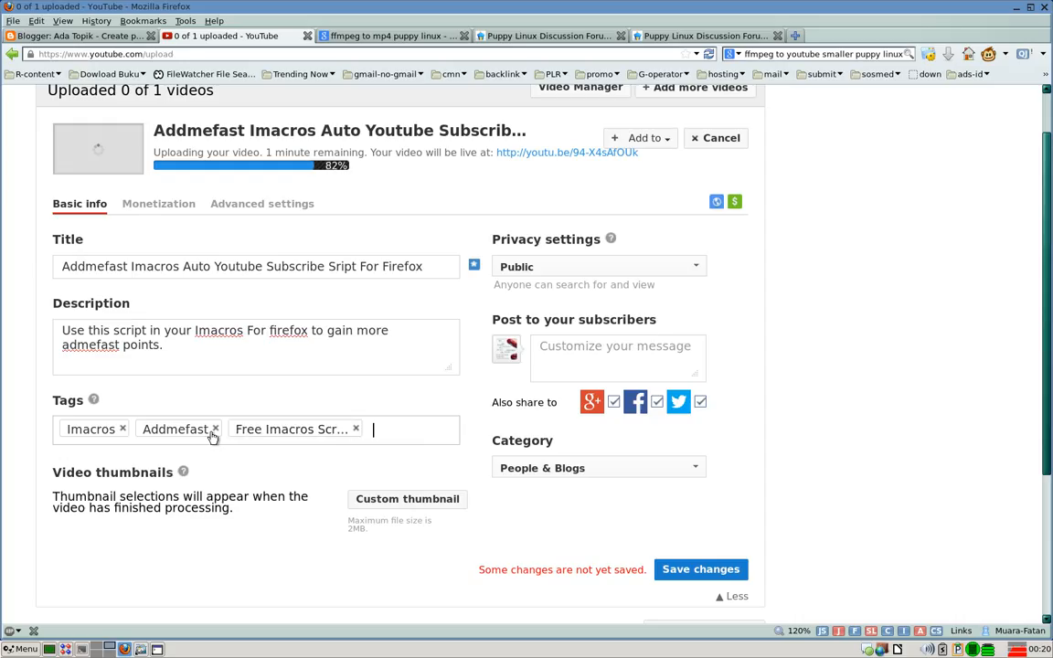
pyautogui.write('Auto')
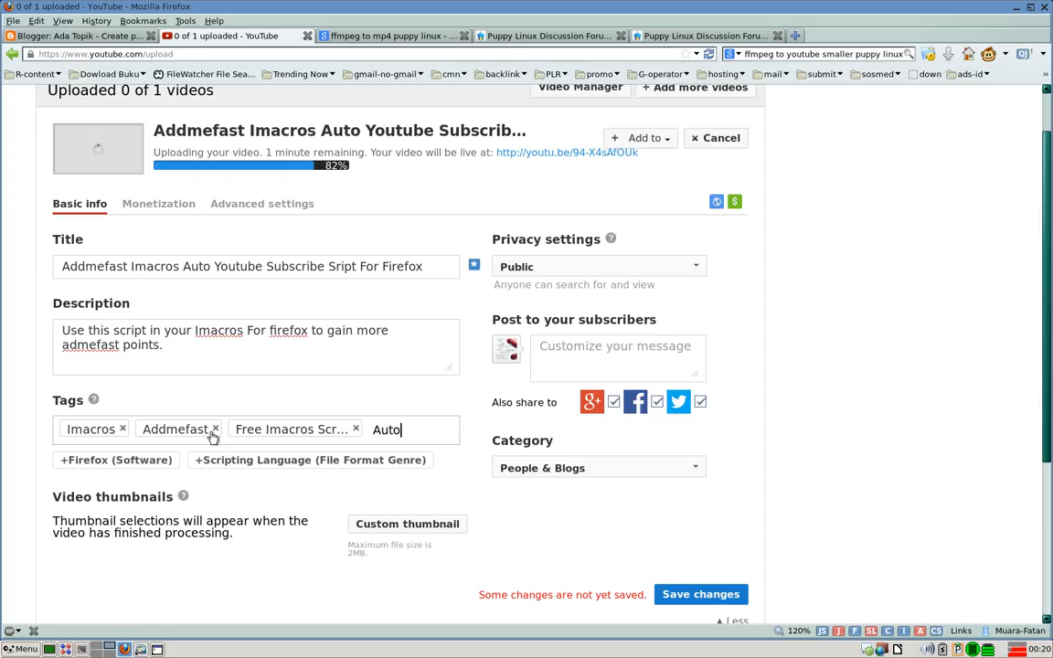
pyautogui.write('matic')
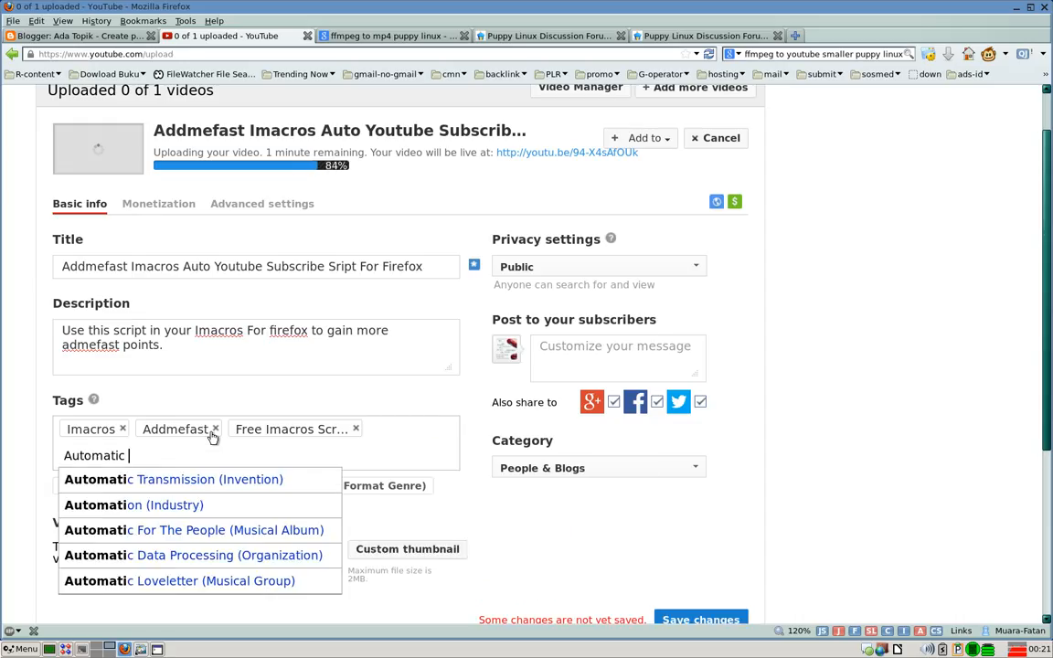
pyautogui.write('Firefox Sc')
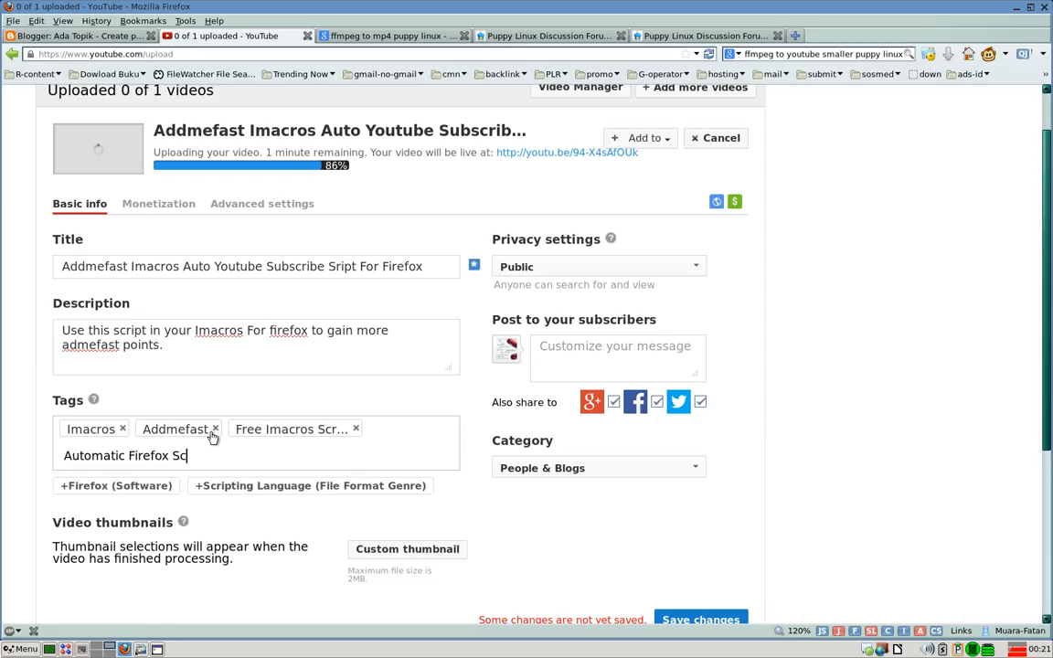
pyautogui.write('ript')
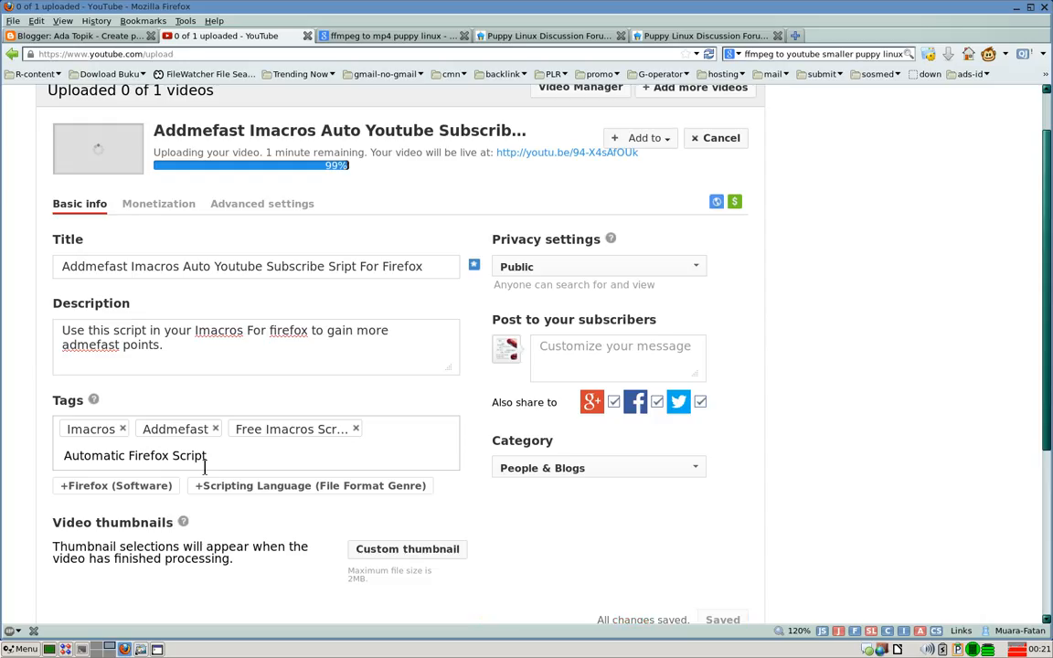
pyautogui.click(116, 485)
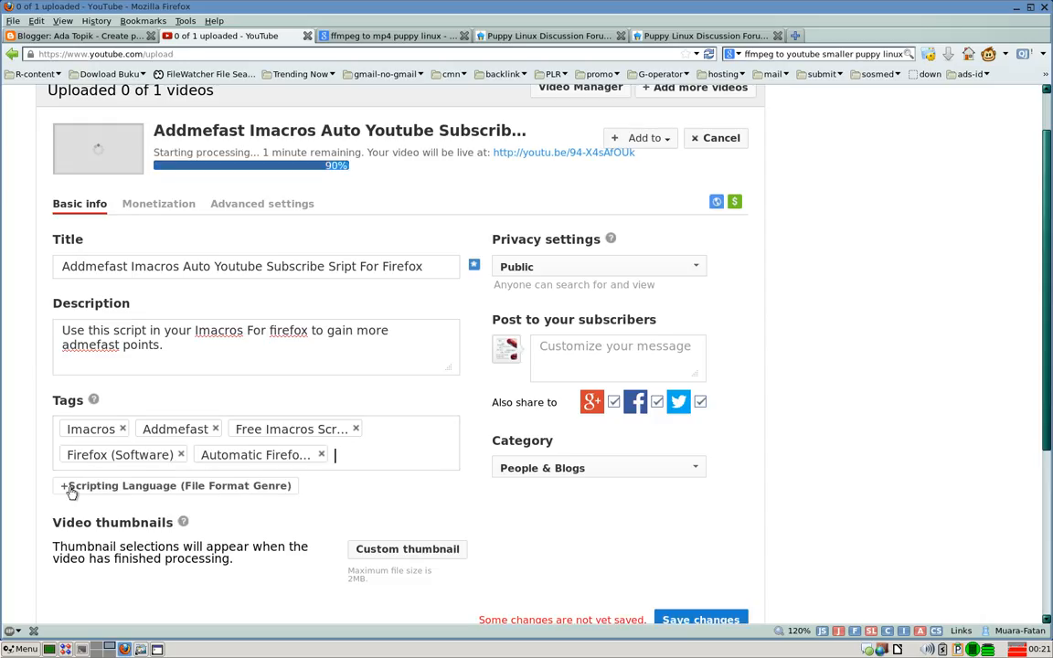